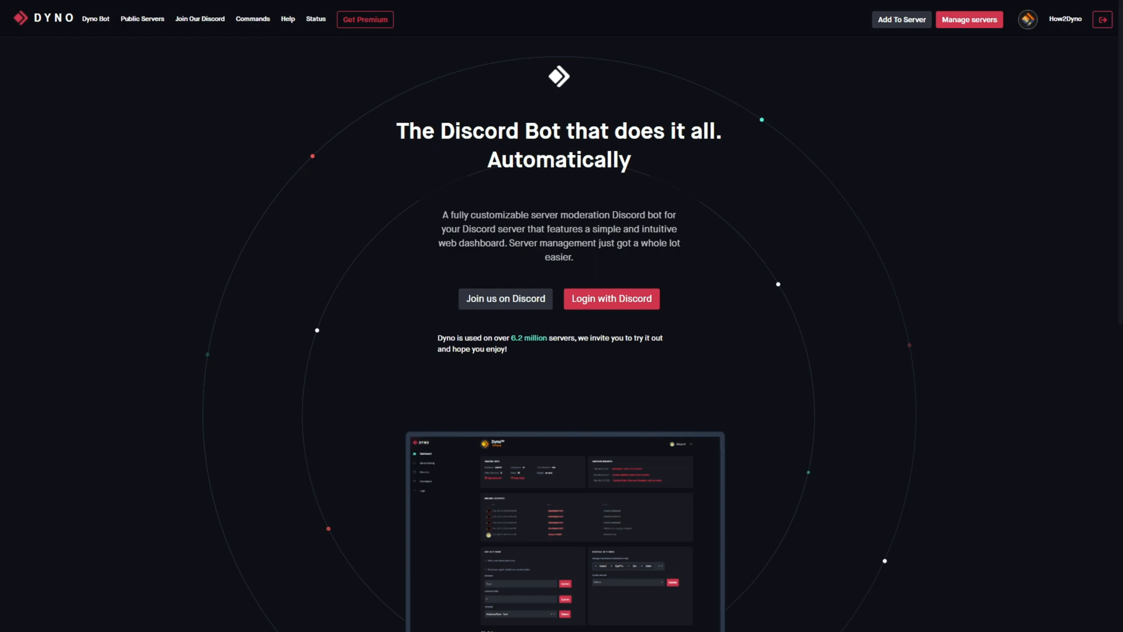
pyautogui.moveTo(238, 235)
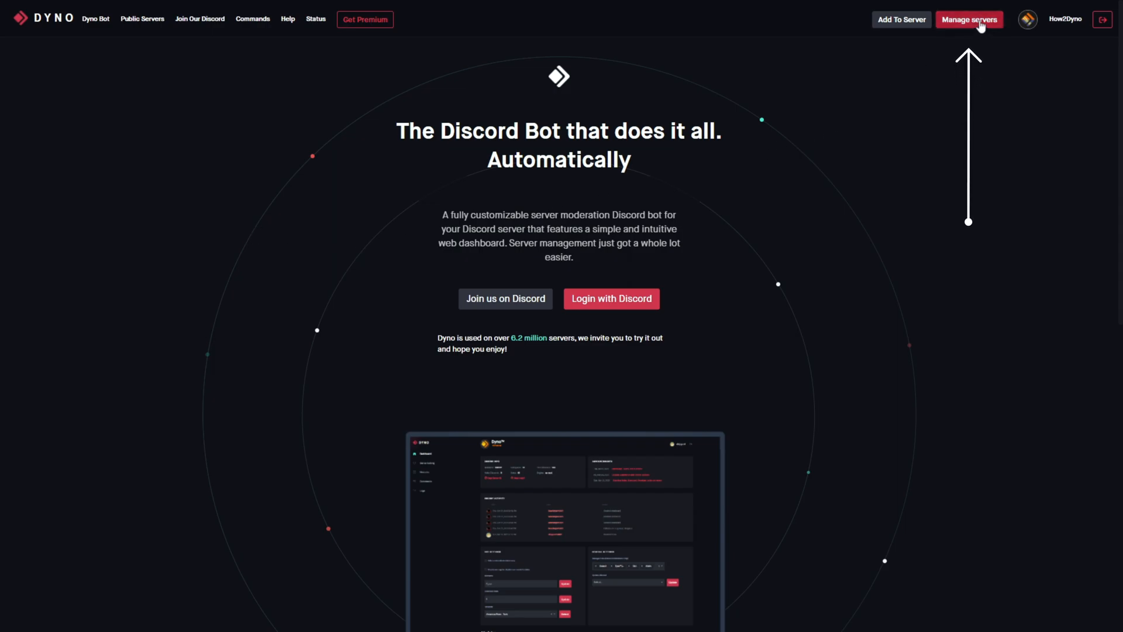
# Open the How2Dyno Exclusives server in the Dyno dashboard and go to its Modules list.
pyautogui.click(969, 19)
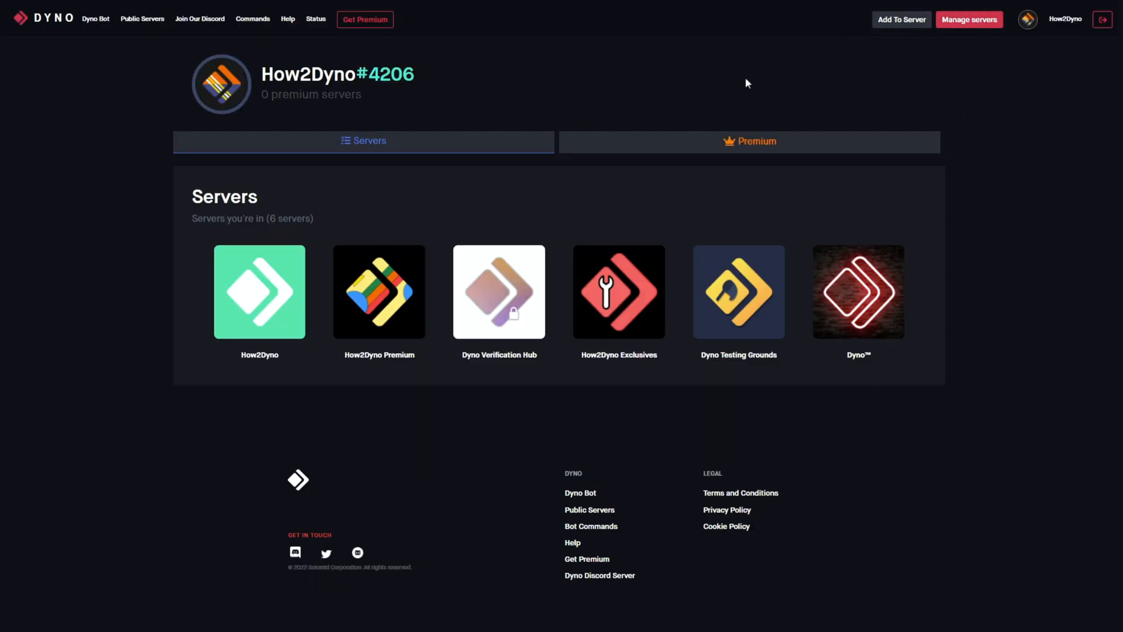
pyautogui.click(618, 291)
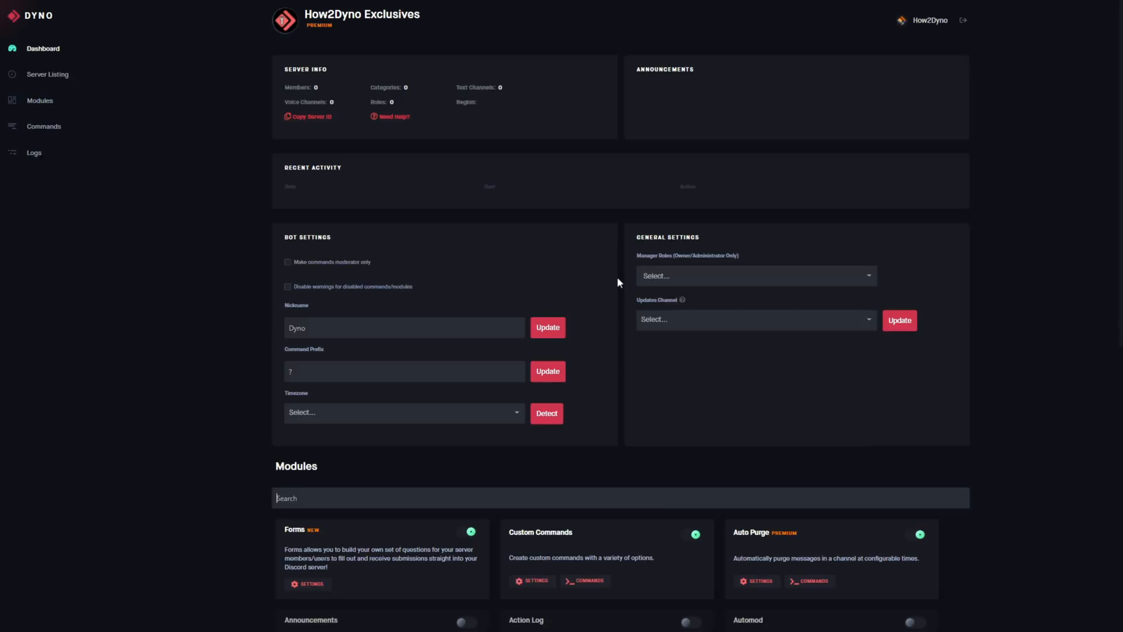
pyautogui.click(39, 100)
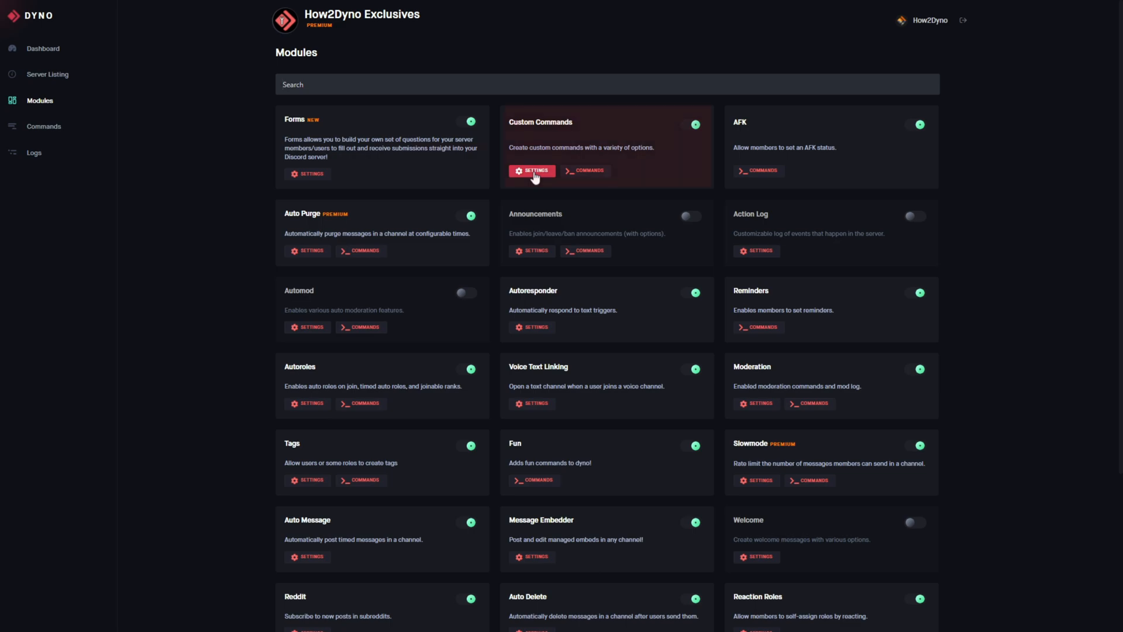
# Open Custom Commands settings and start an Add Command form with the role-hiding script.
pyautogui.click(531, 171)
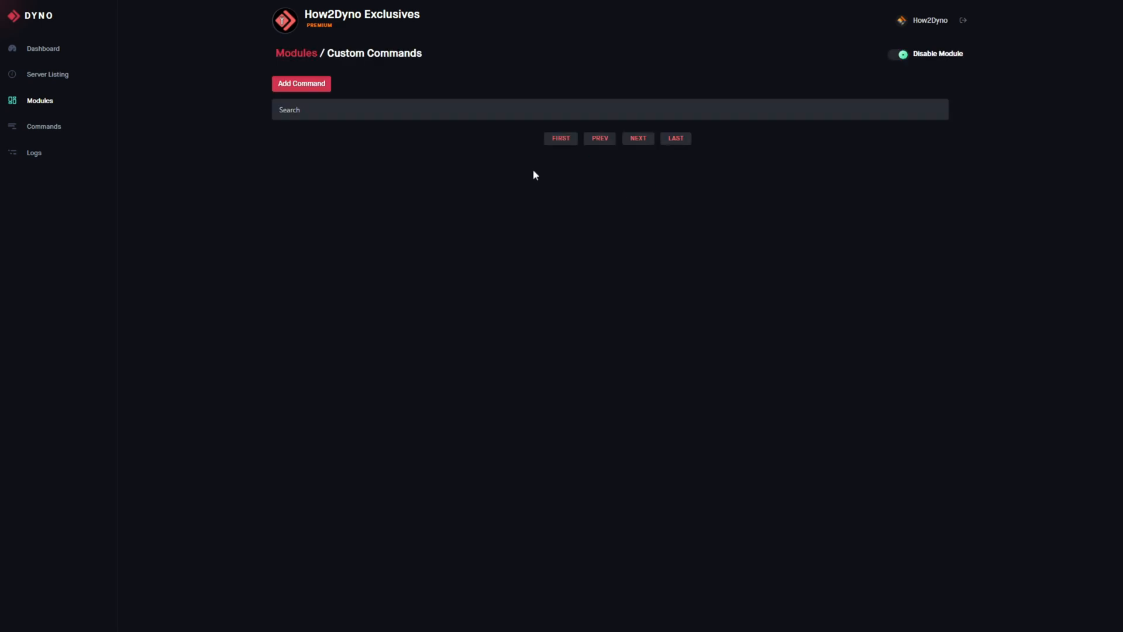
pyautogui.moveTo(893, 67)
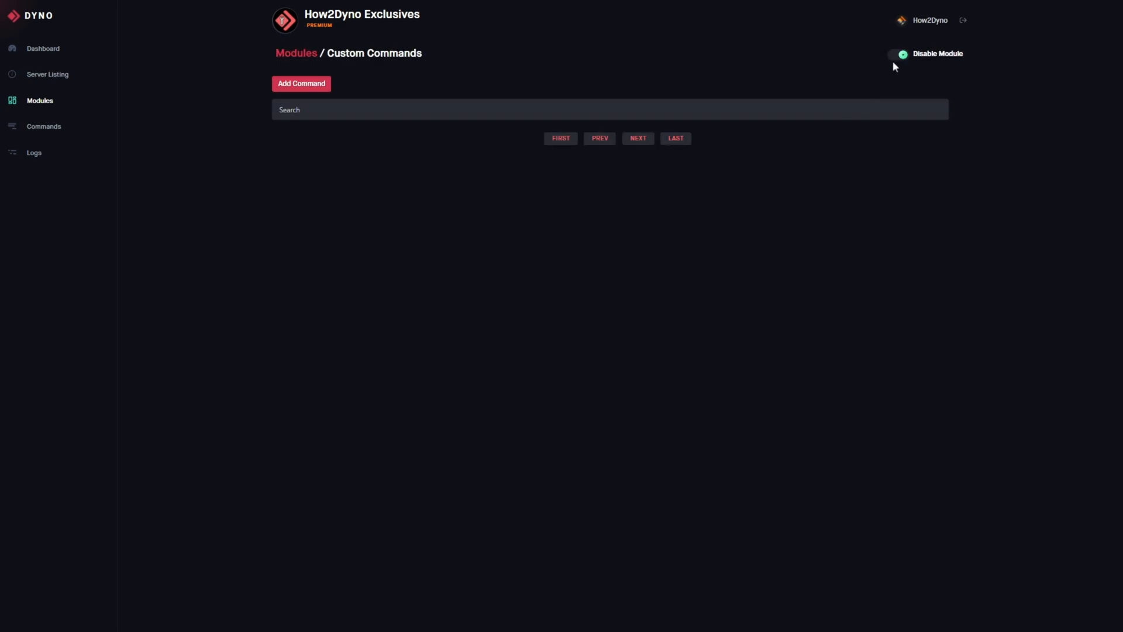
pyautogui.click(301, 84)
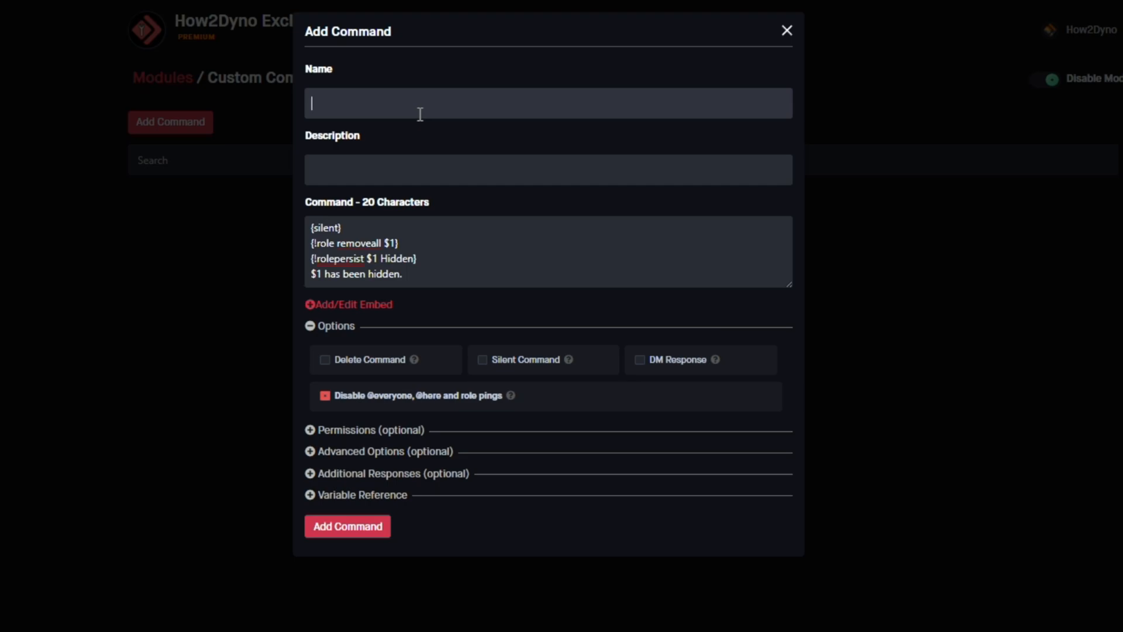
# Name the command 'hide', leave the description blank, and review the silent role-hiding script.
pyautogui.write('hide')
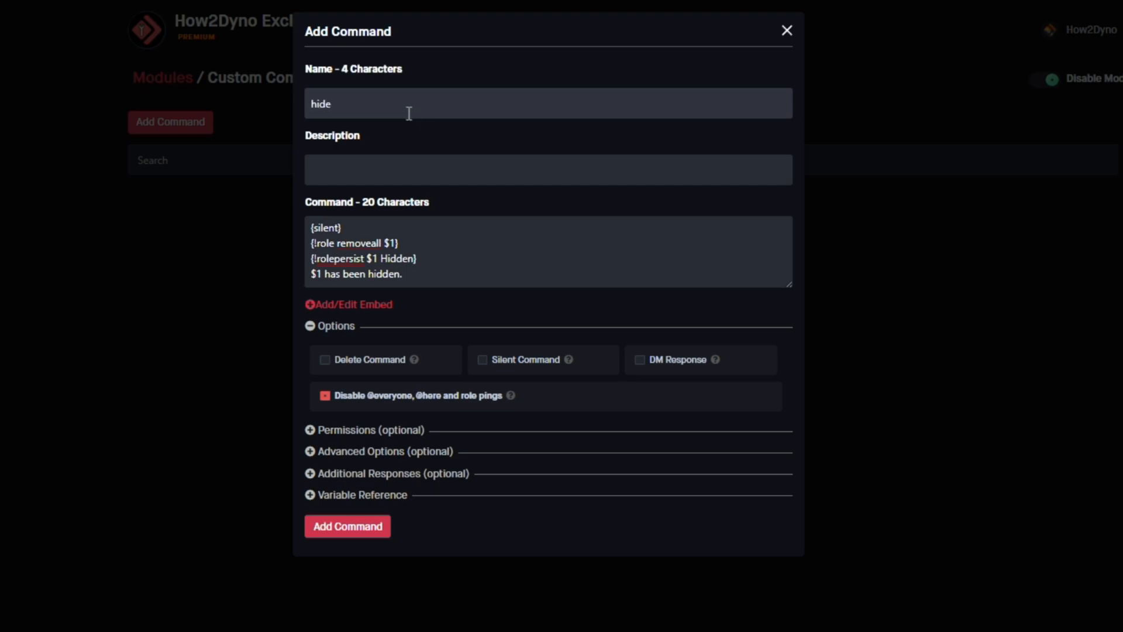
pyautogui.click(547, 170)
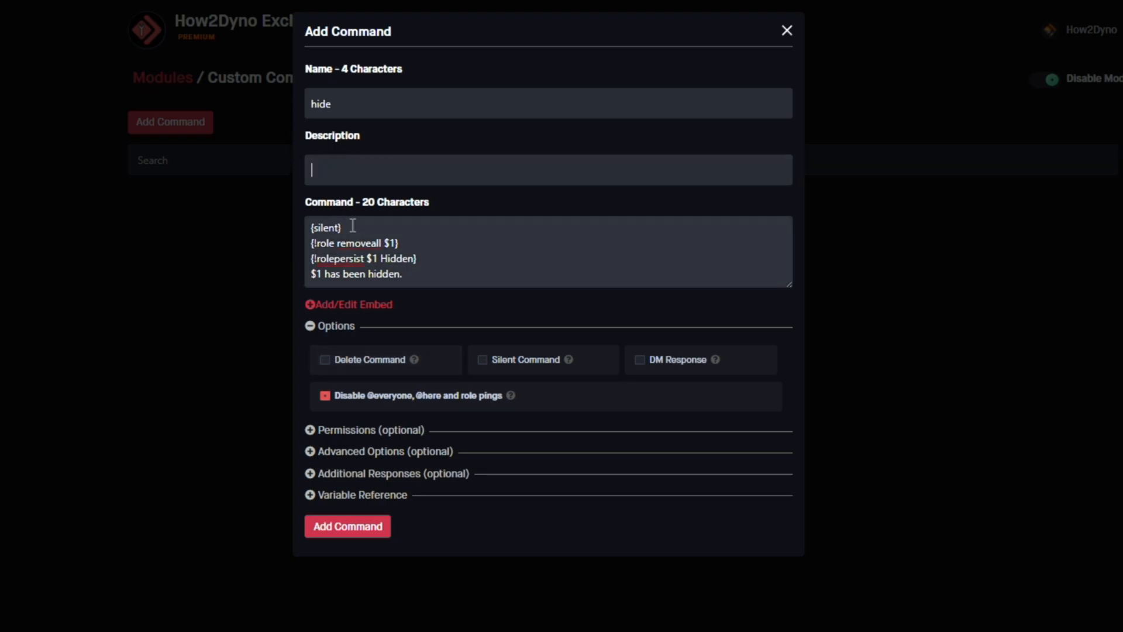
pyautogui.doubleClick(324, 228)
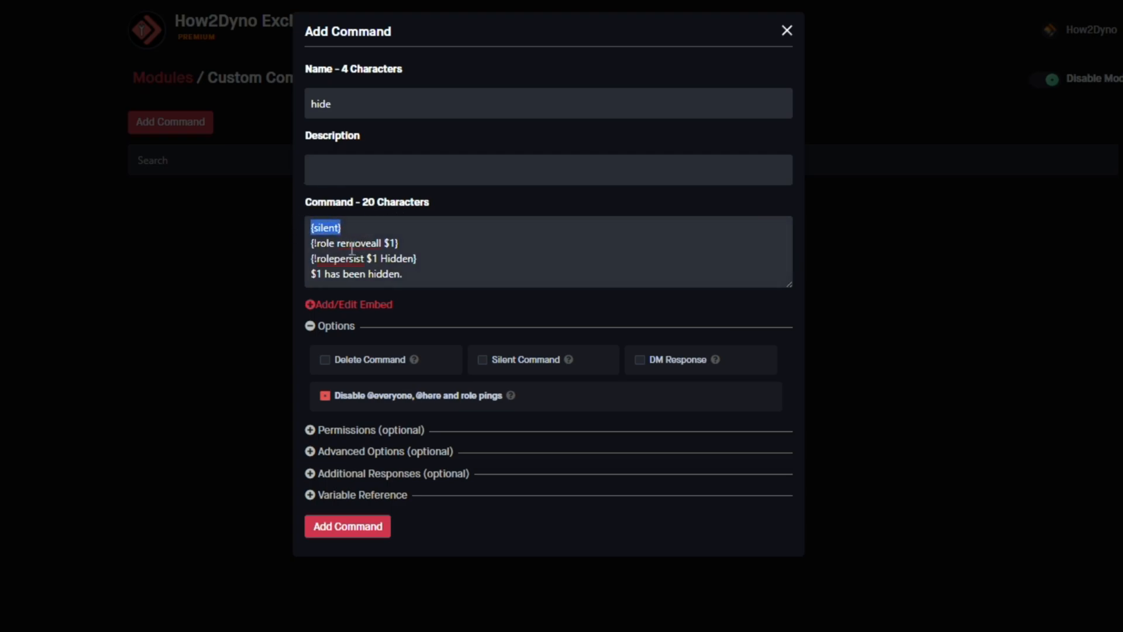
pyautogui.click(320, 243)
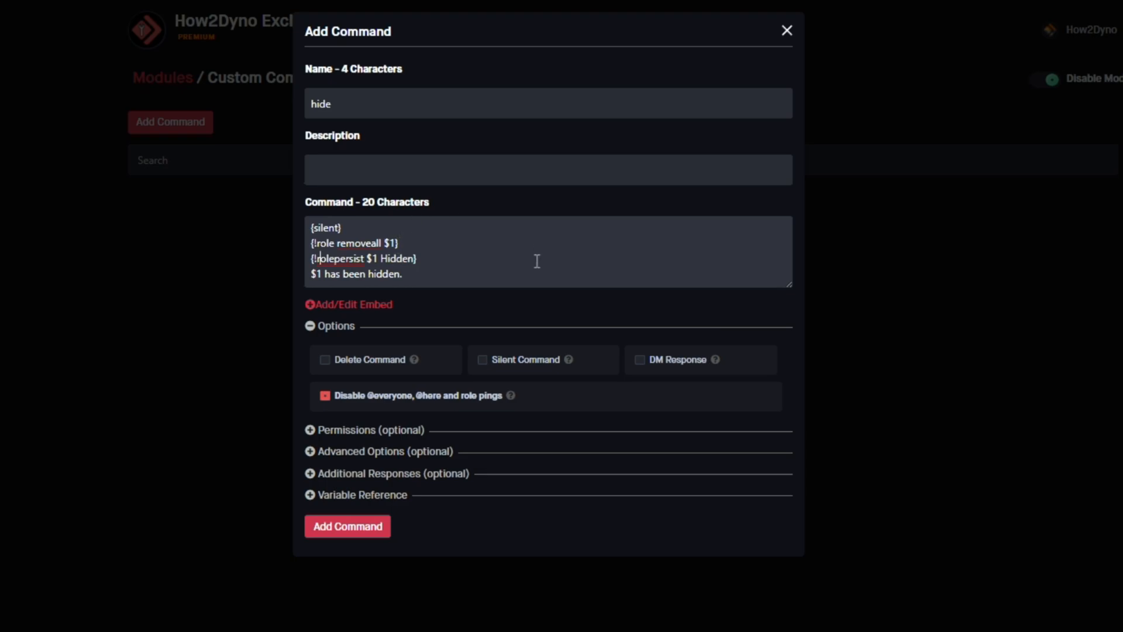
pyautogui.moveTo(436, 267)
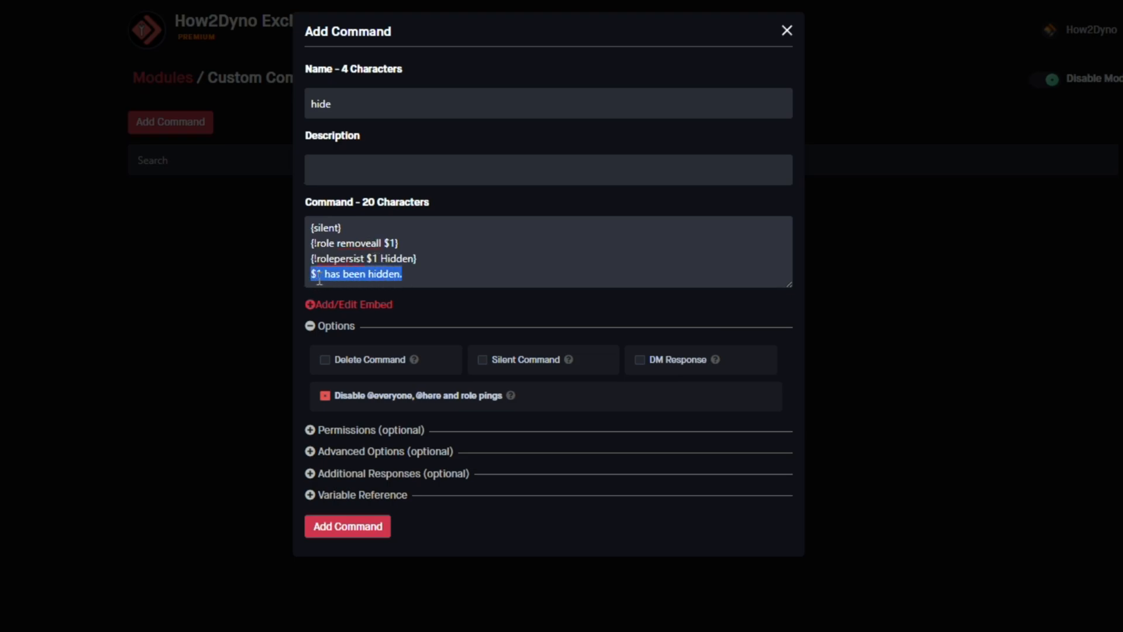
pyautogui.click(355, 273)
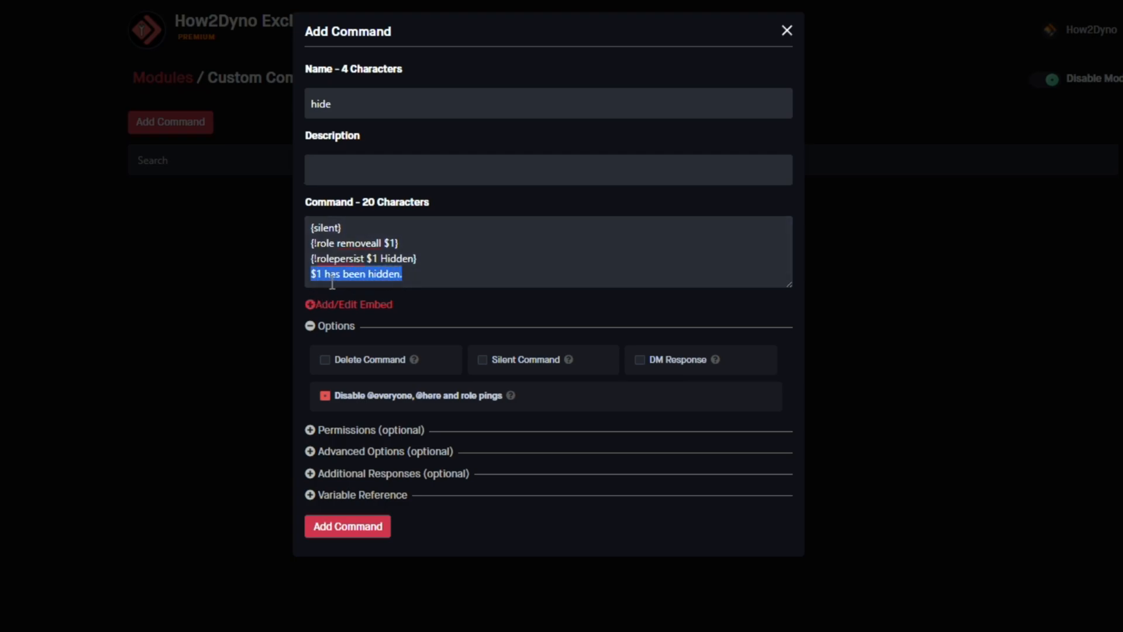
pyautogui.doubleClick(320, 103)
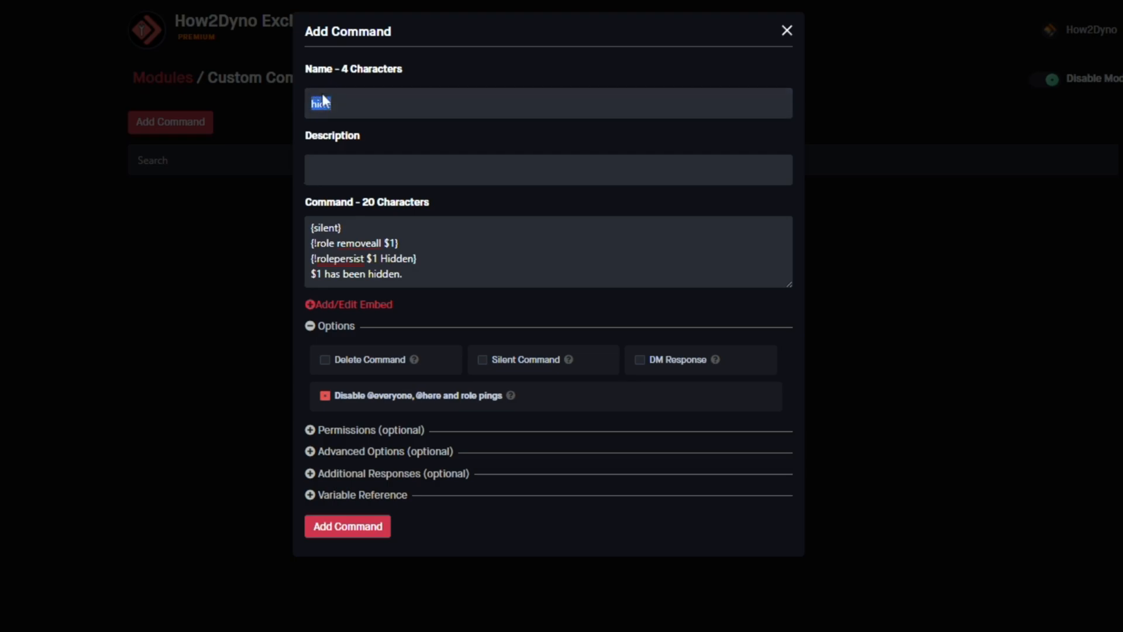
pyautogui.click(392, 274)
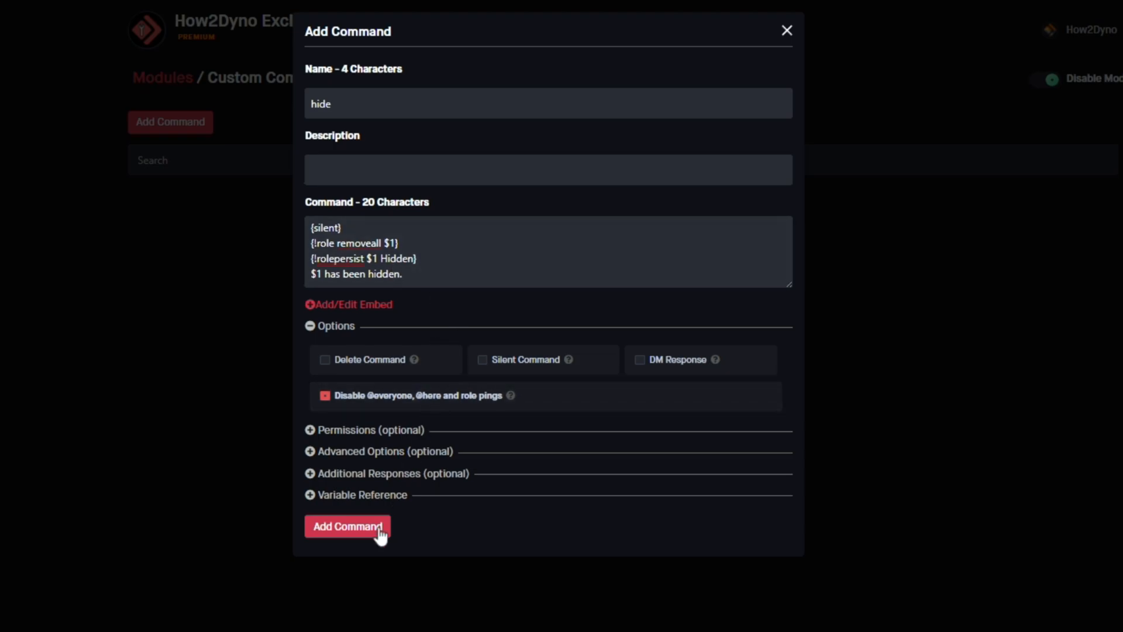
# Save the hide command, then go to the Roles page of the How2Dyno Exclusives server settings.
pyautogui.click(347, 526)
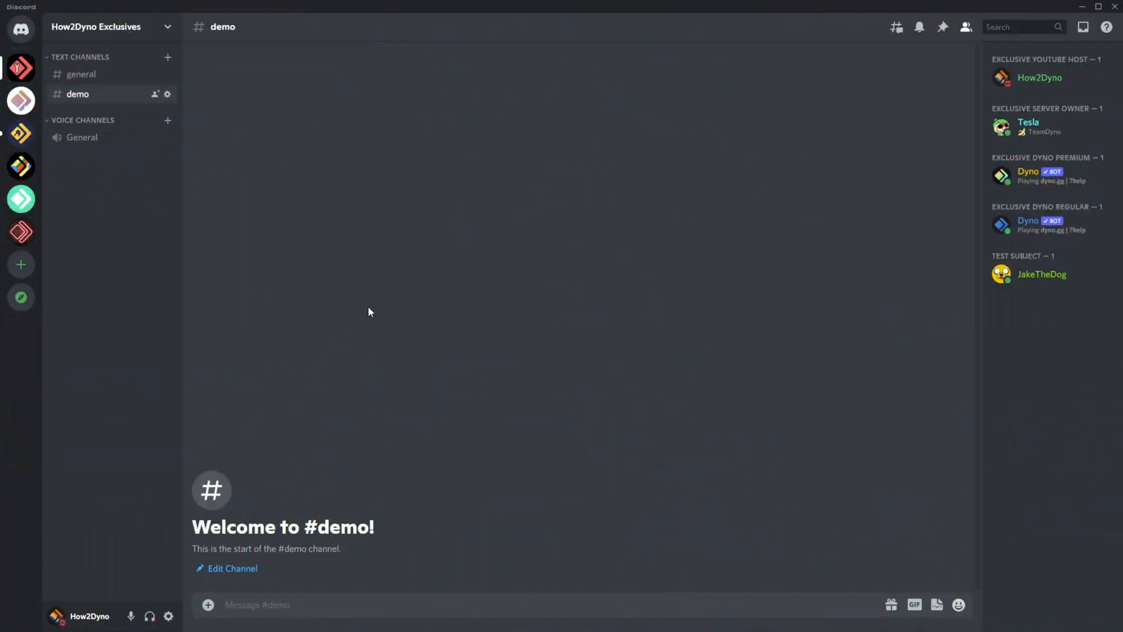
pyautogui.moveTo(376, 314)
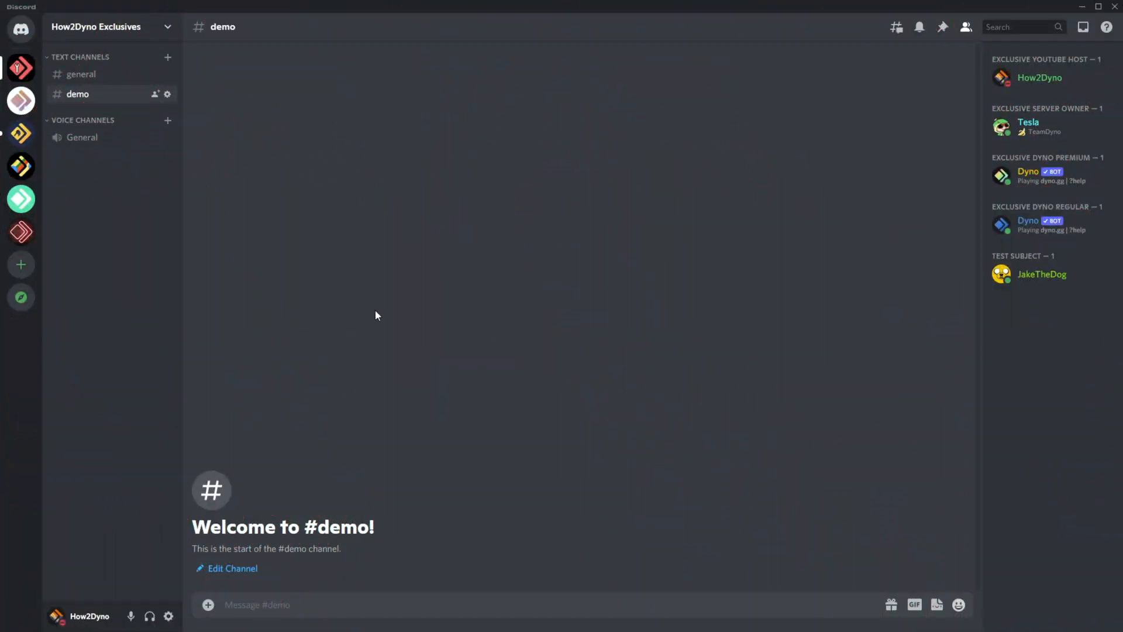
pyautogui.moveTo(290, 193)
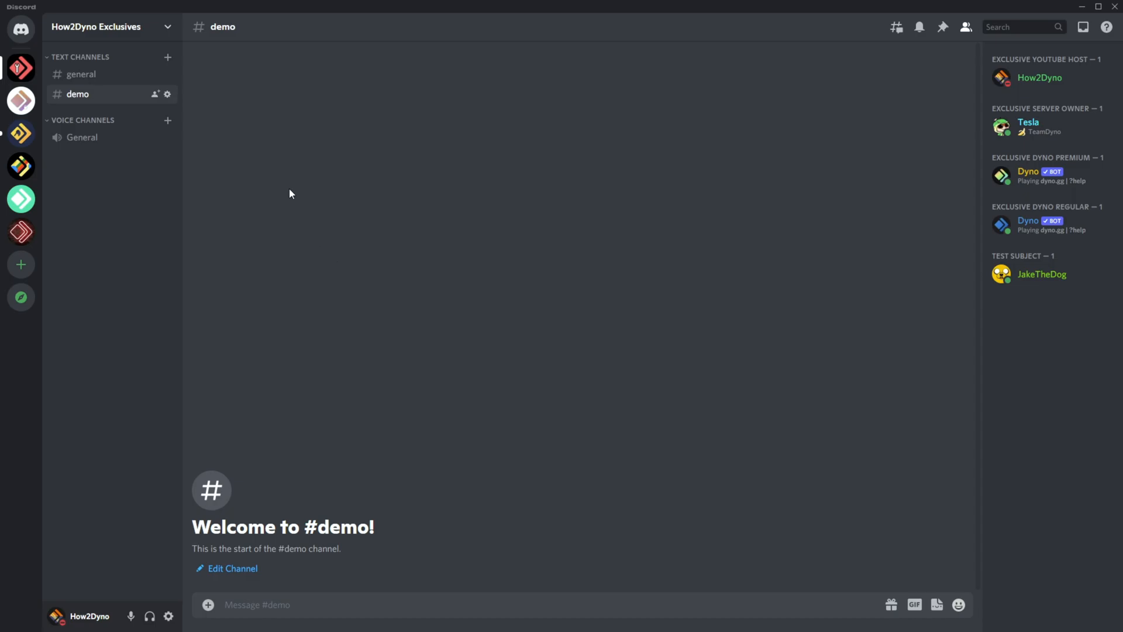
pyautogui.click(97, 27)
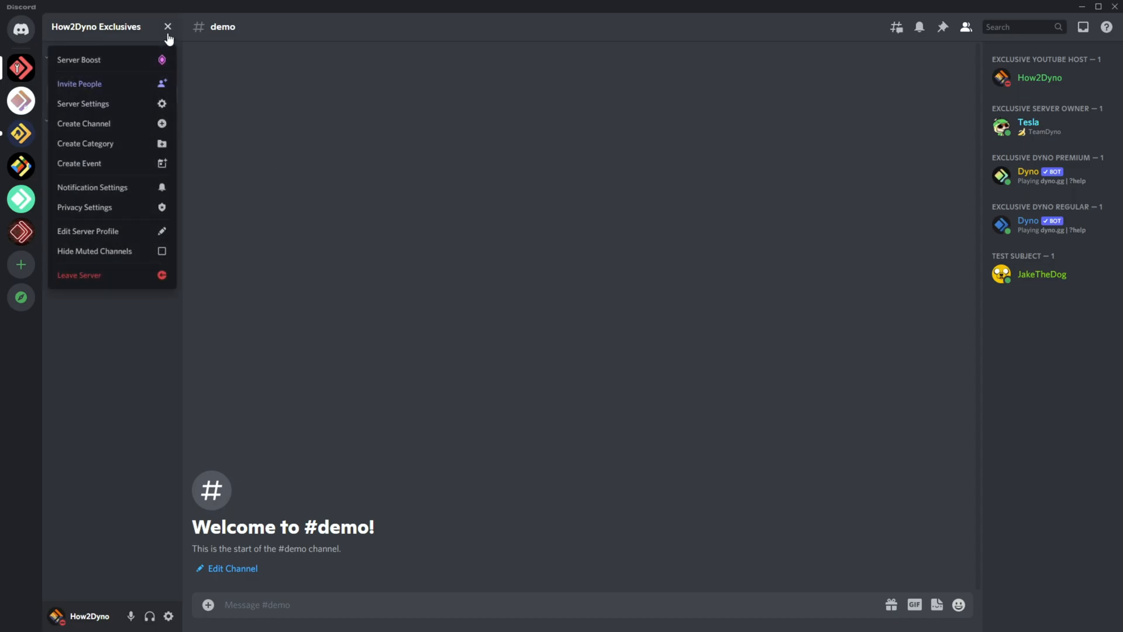
pyautogui.click(82, 103)
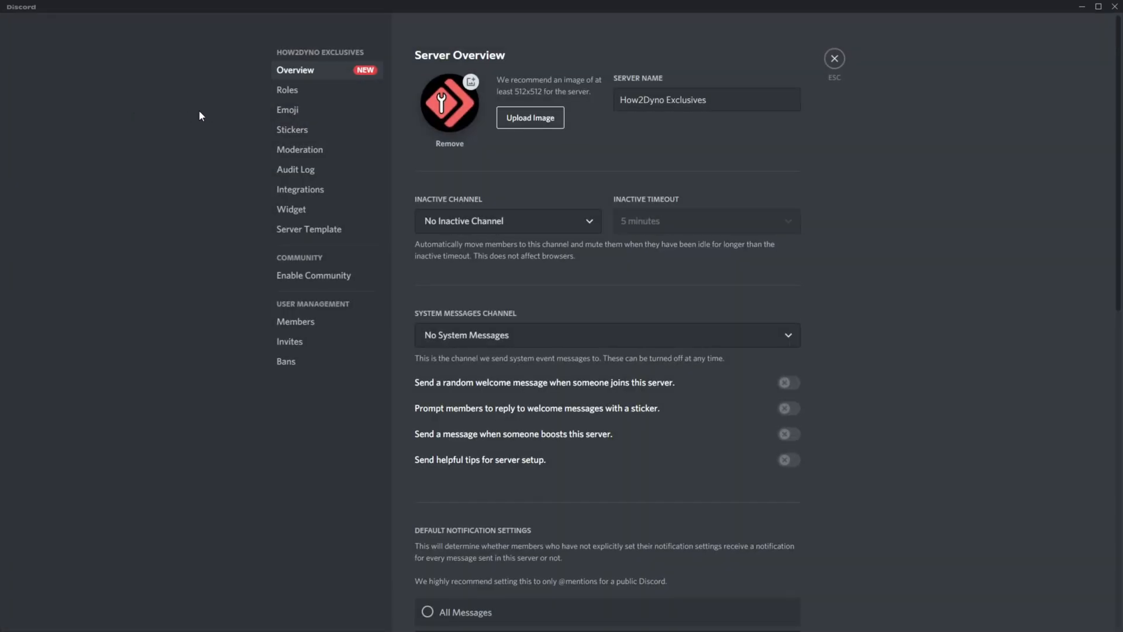
pyautogui.click(287, 90)
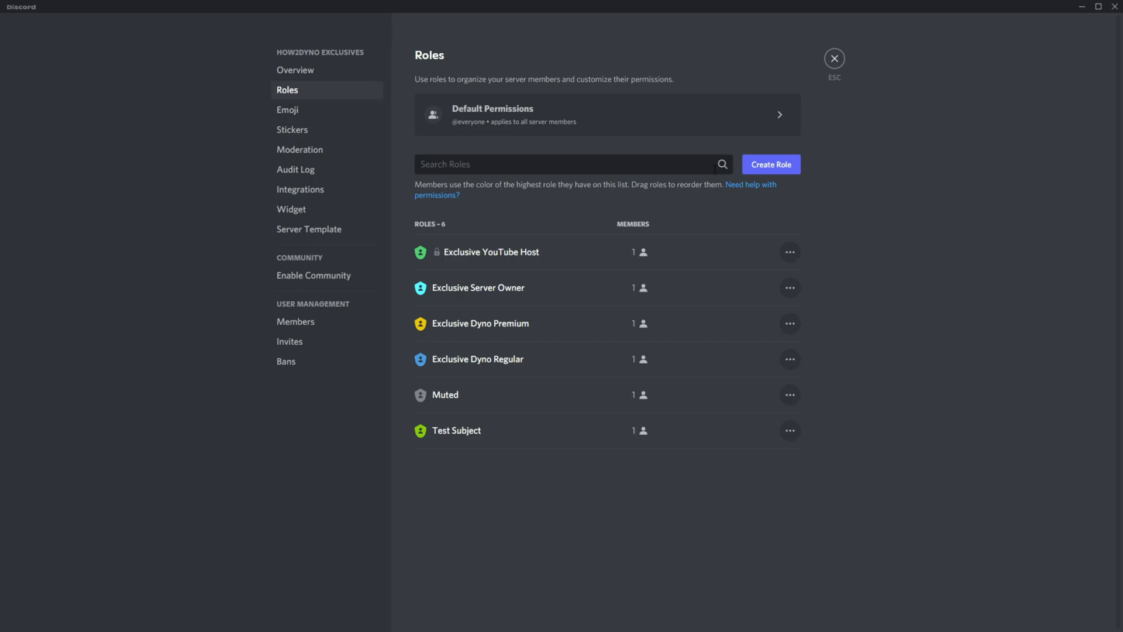
# Create a new 'Hidden' role, compare it with Exclusive Dyno Premium, and return to #demo.
pyautogui.click(771, 164)
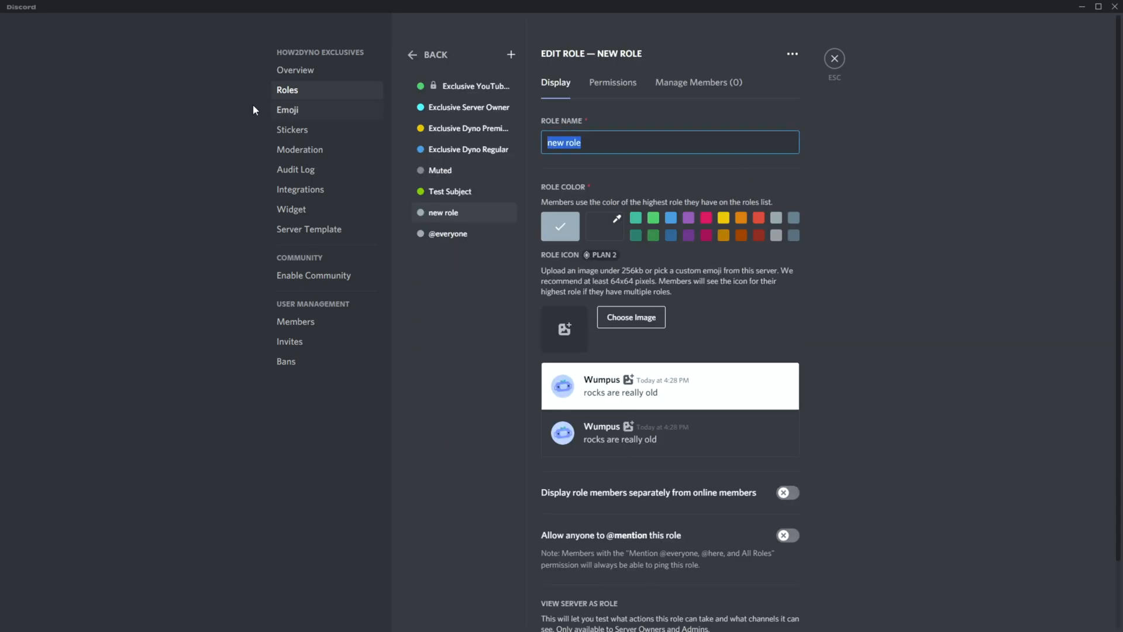
pyautogui.write('Hidden')
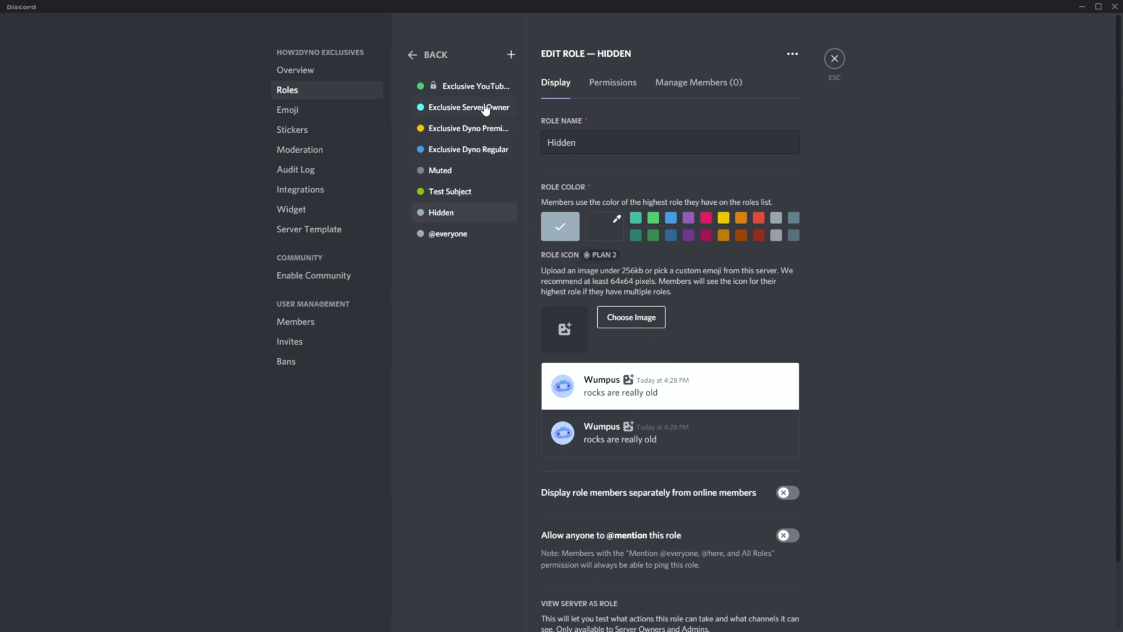
pyautogui.moveTo(464, 133)
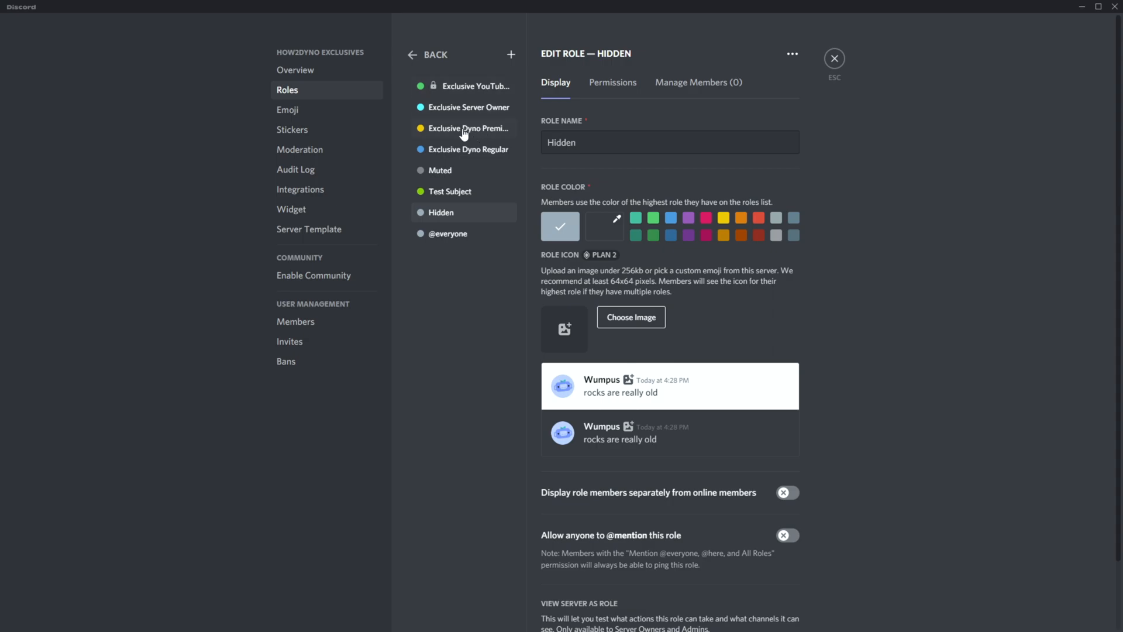
pyautogui.click(468, 129)
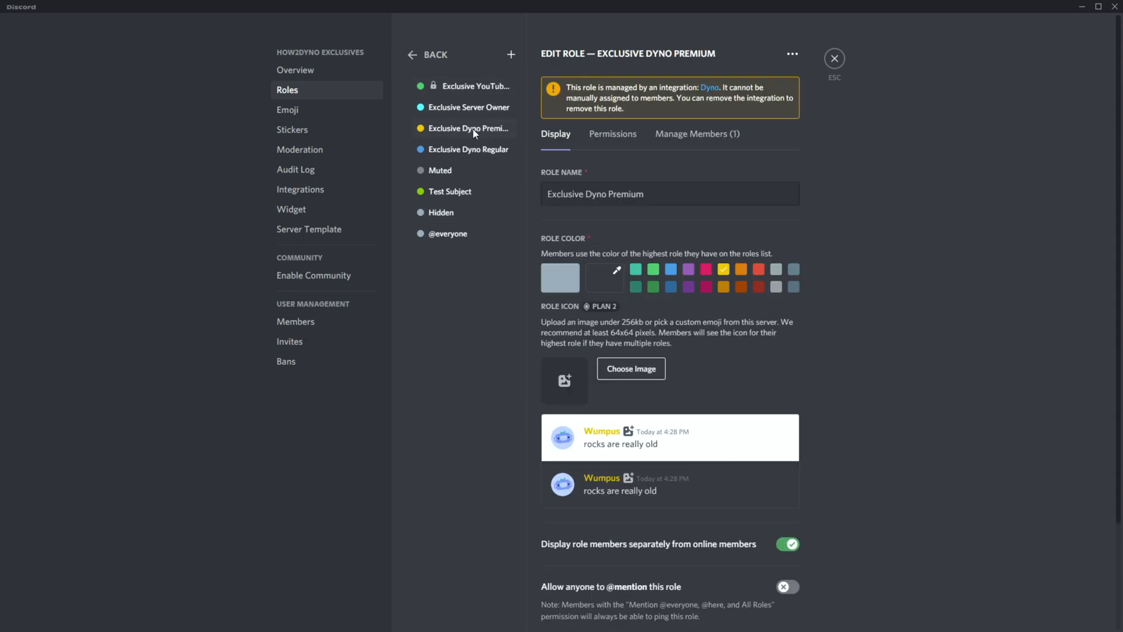
pyautogui.moveTo(441, 213)
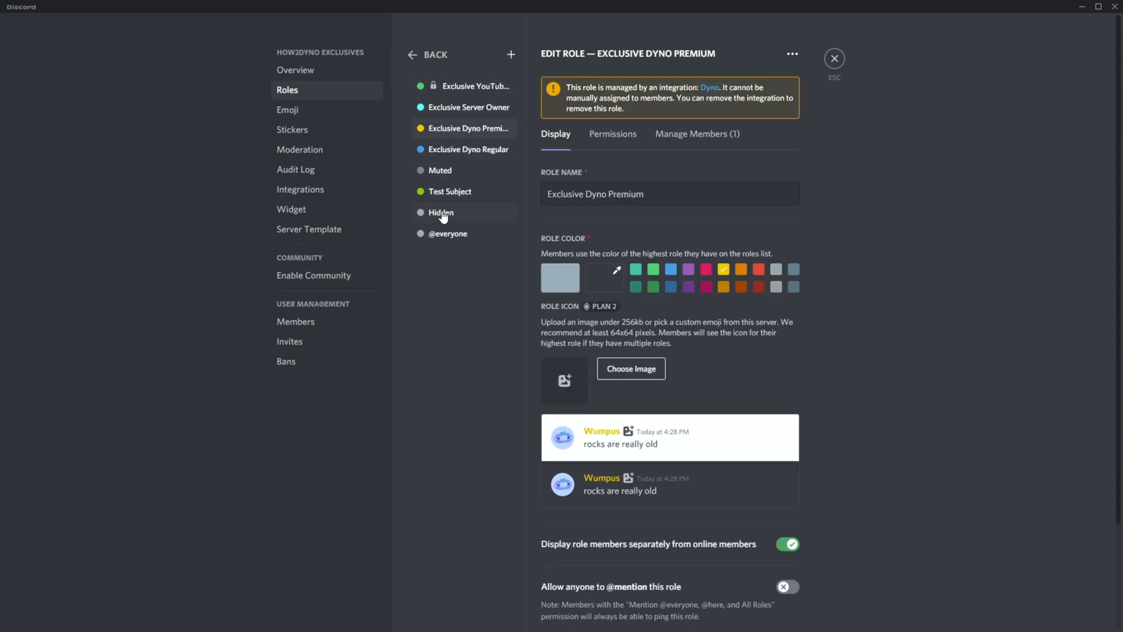
pyautogui.moveTo(448, 147)
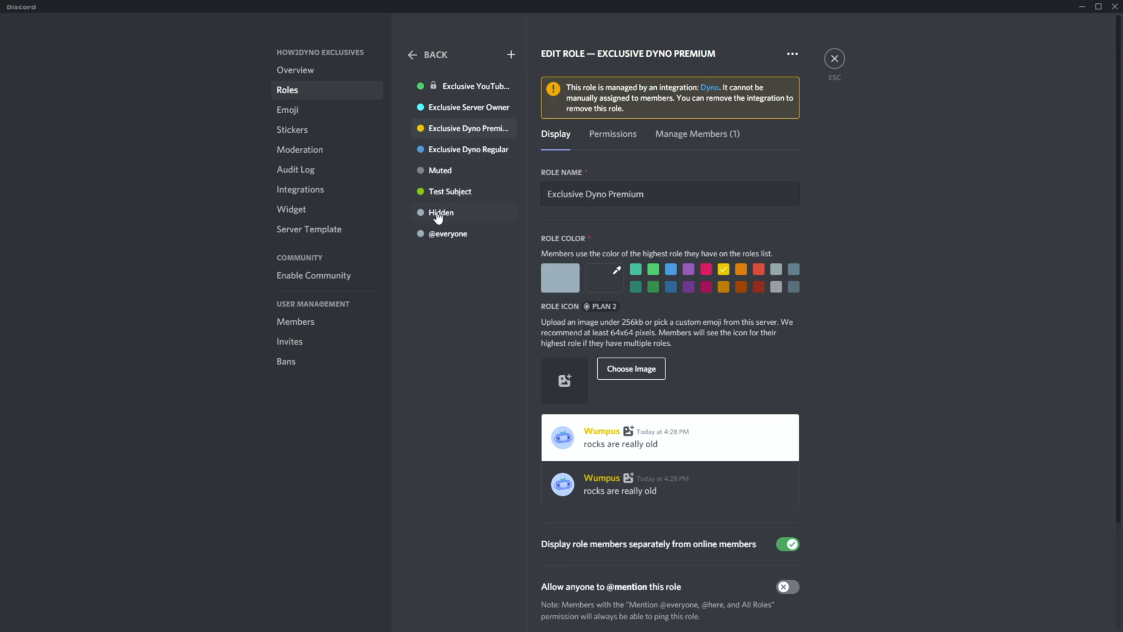
pyautogui.click(834, 58)
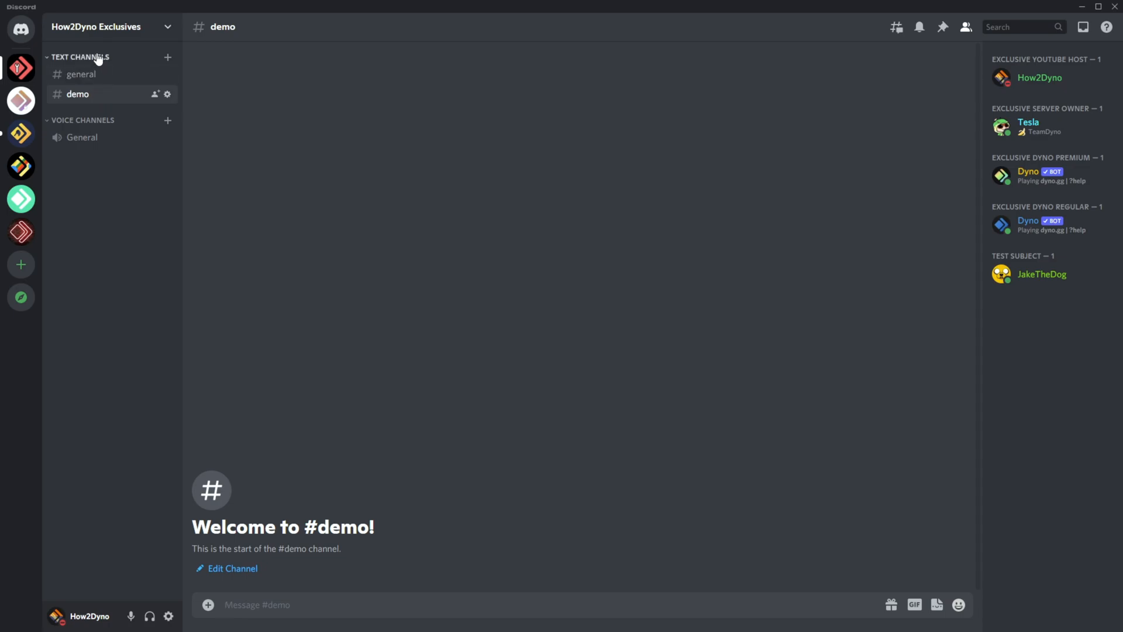
# Add the Hidden role to the Text Channels category's permission overrides.
pyautogui.rightClick(81, 57)
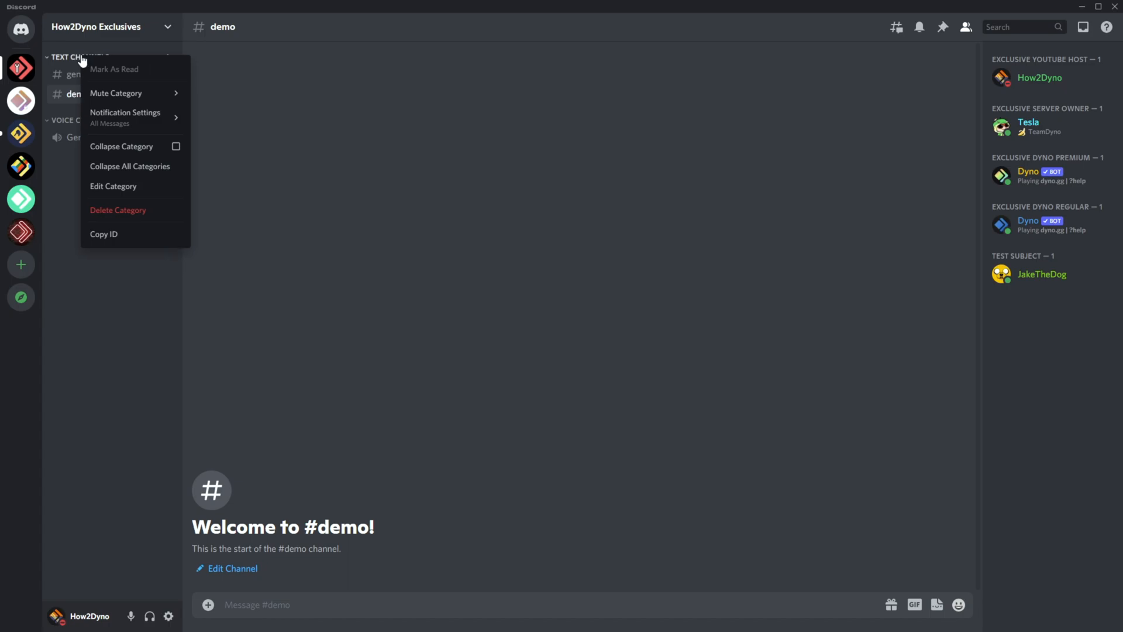
pyautogui.click(112, 186)
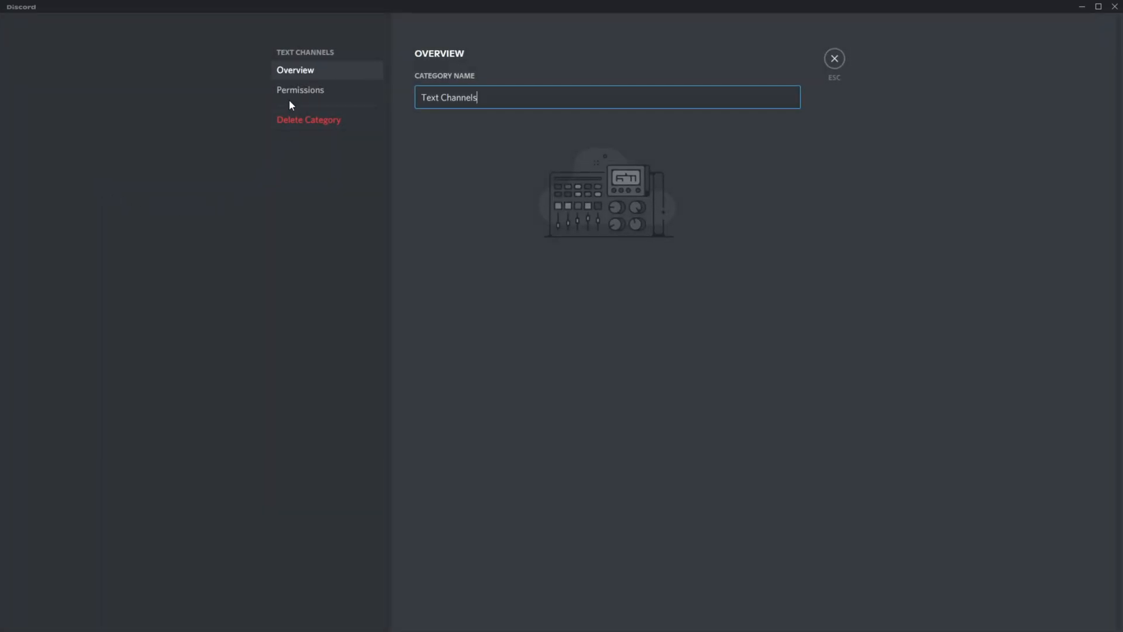
pyautogui.click(300, 90)
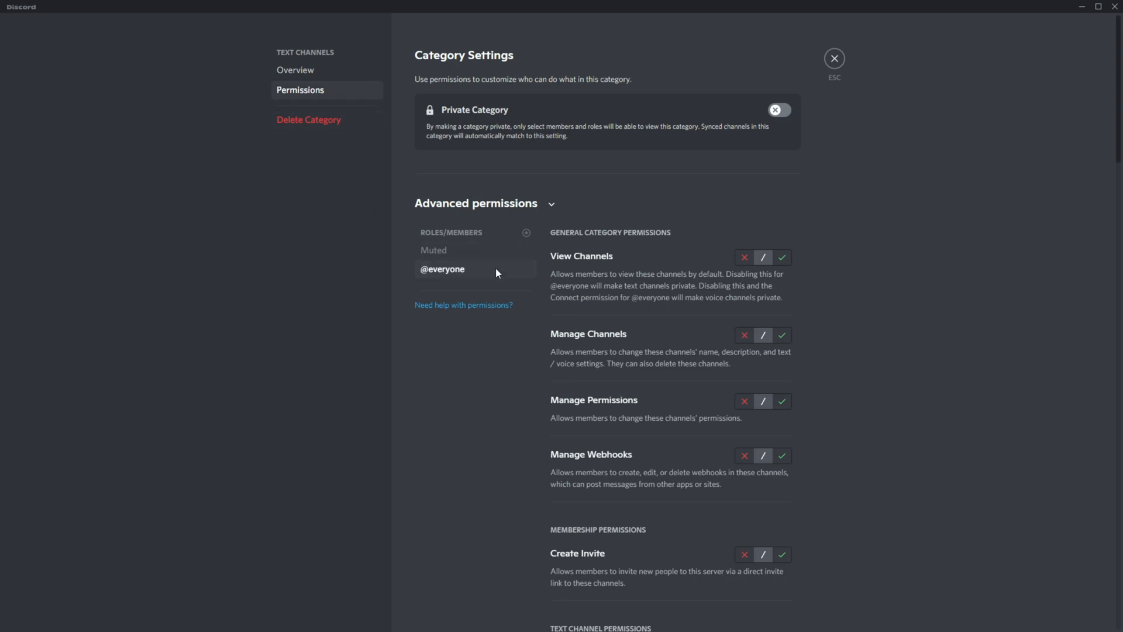
pyautogui.click(526, 232)
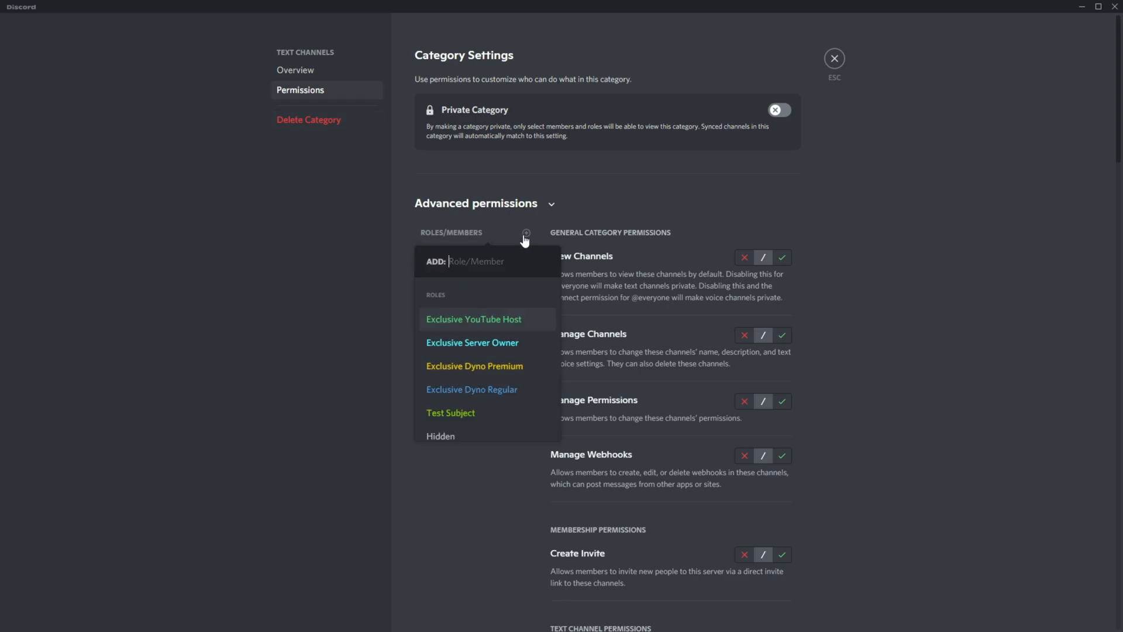
pyautogui.write('hidde')
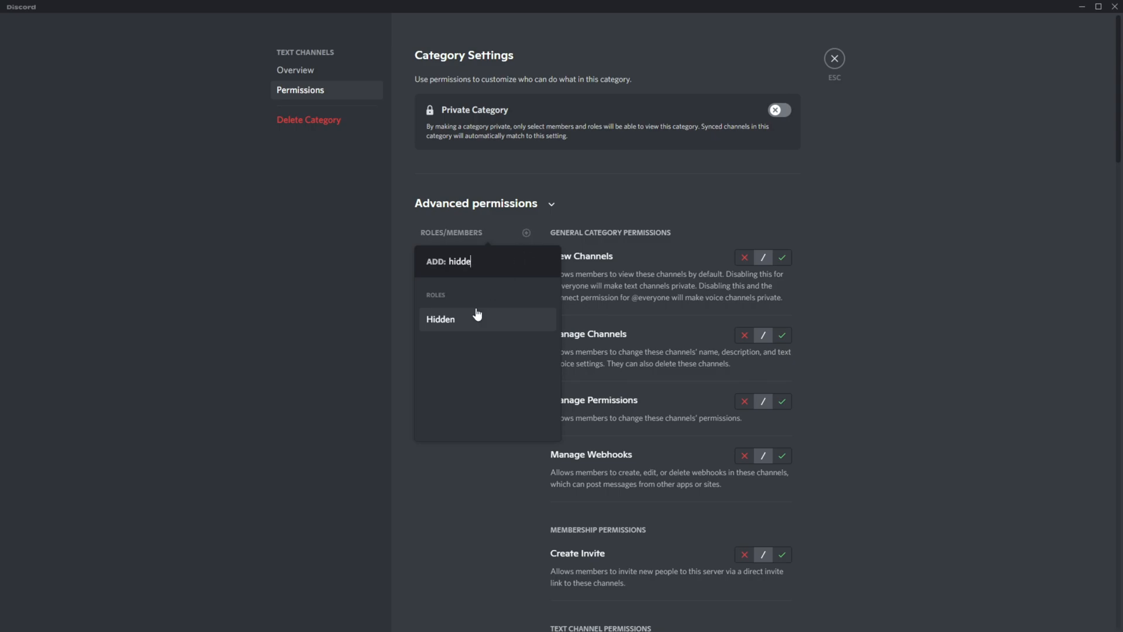
pyautogui.click(441, 318)
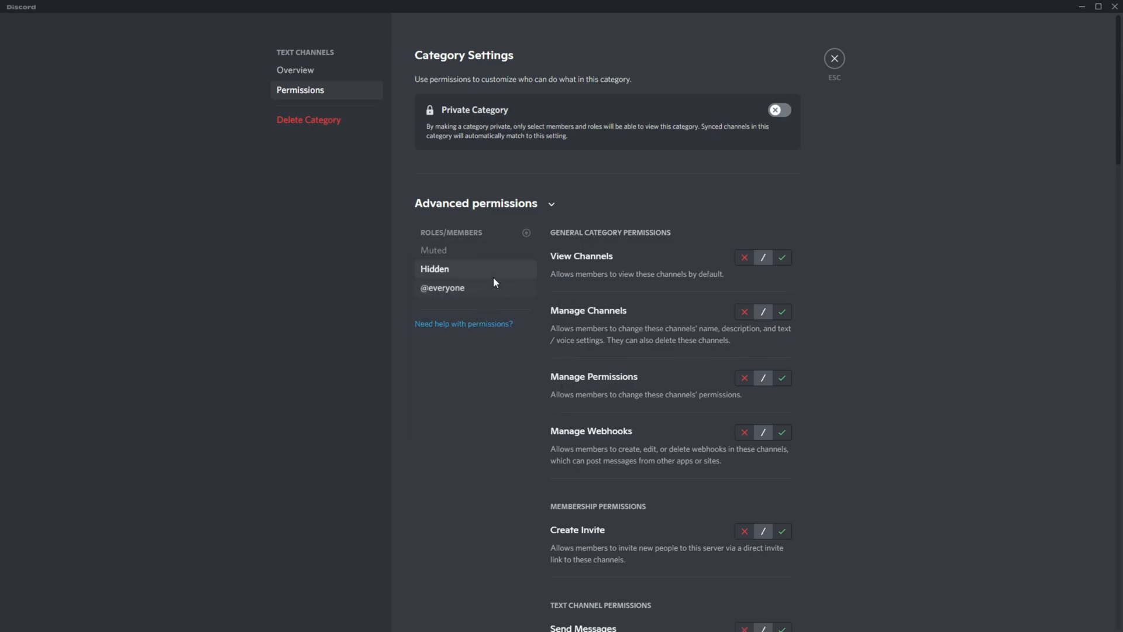
# Deny View Channels for Hidden in the category, save, and return to #demo.
pyautogui.scroll(-3)
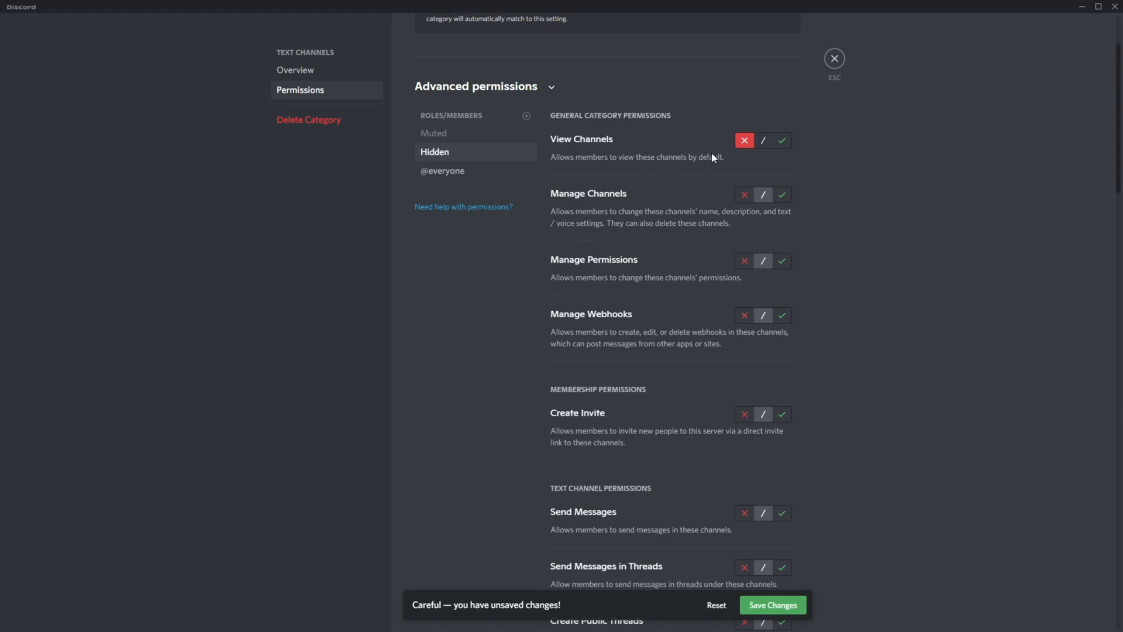
pyautogui.moveTo(706, 137)
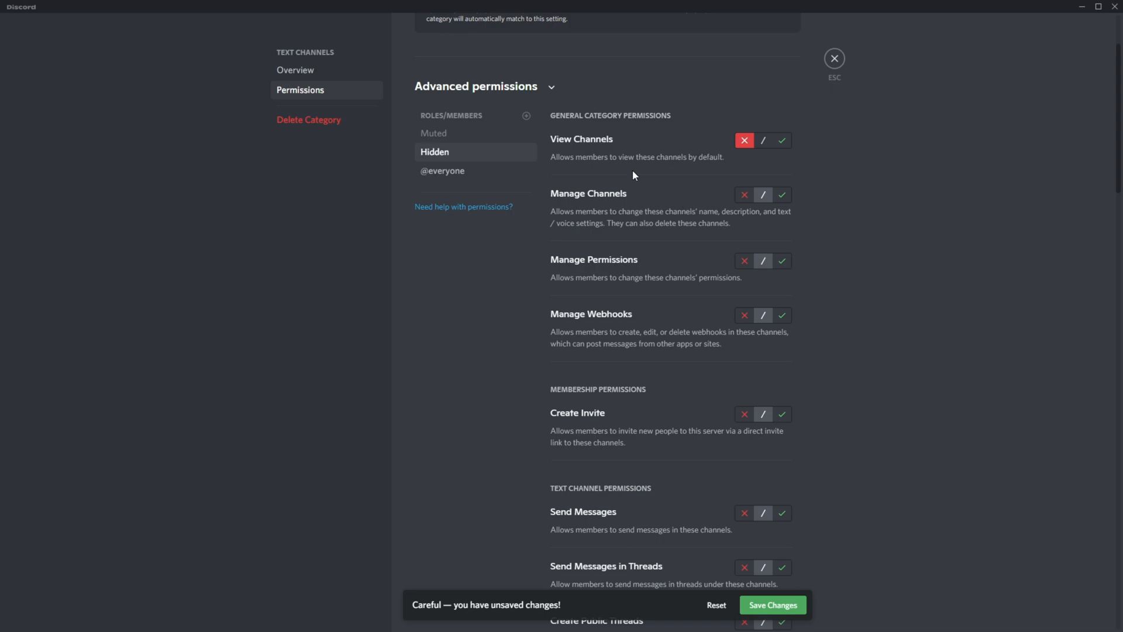
pyautogui.moveTo(587, 385)
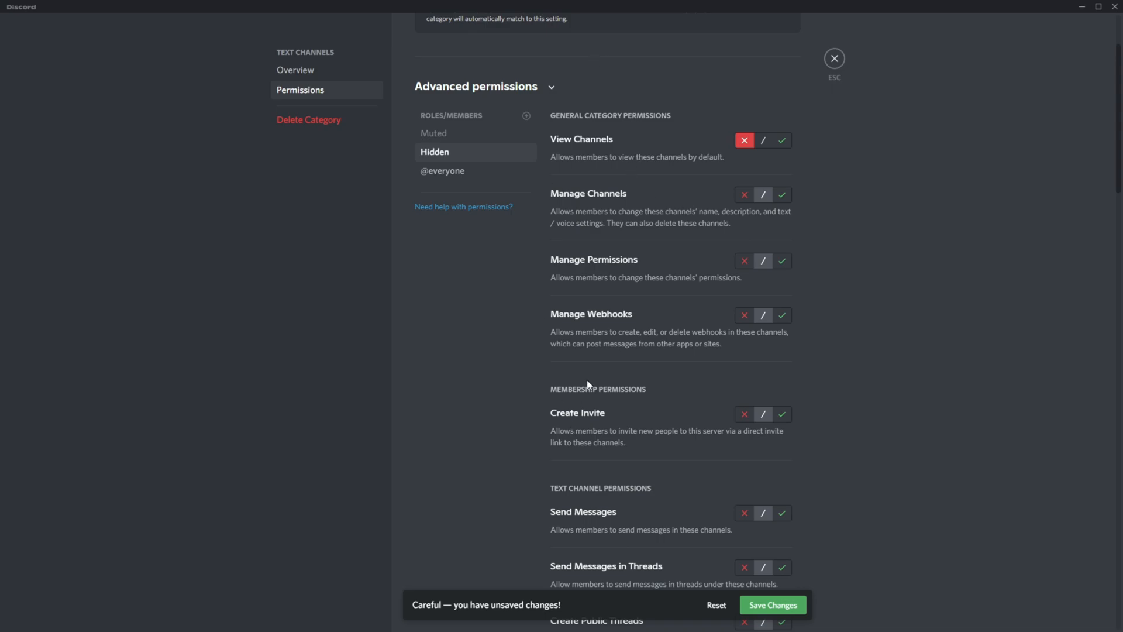
pyautogui.scroll(-3)
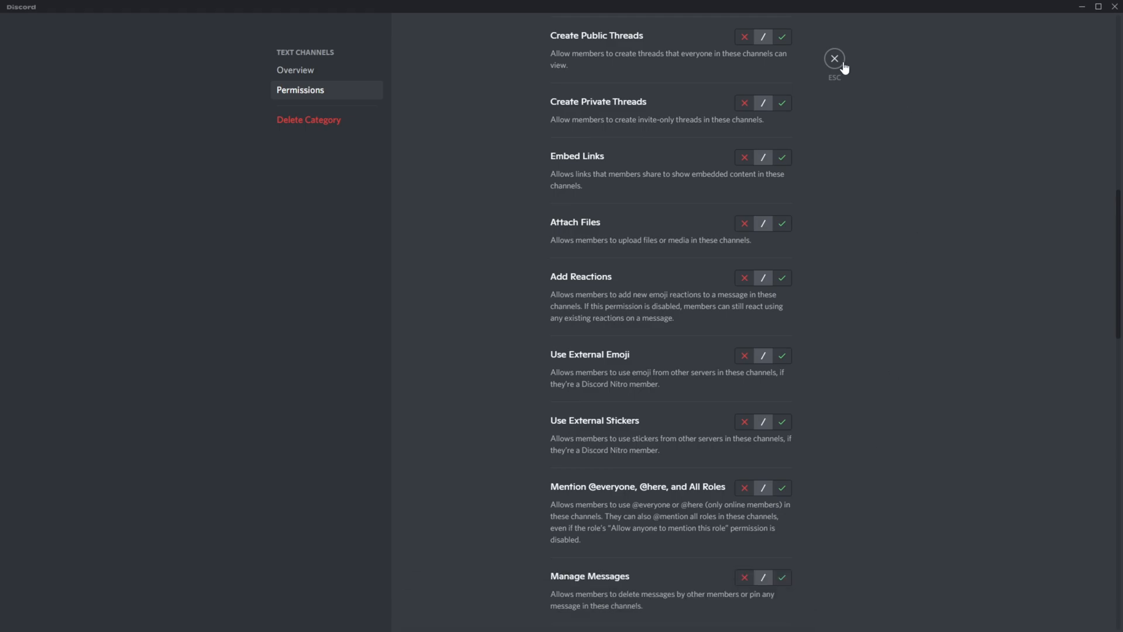
pyautogui.click(834, 59)
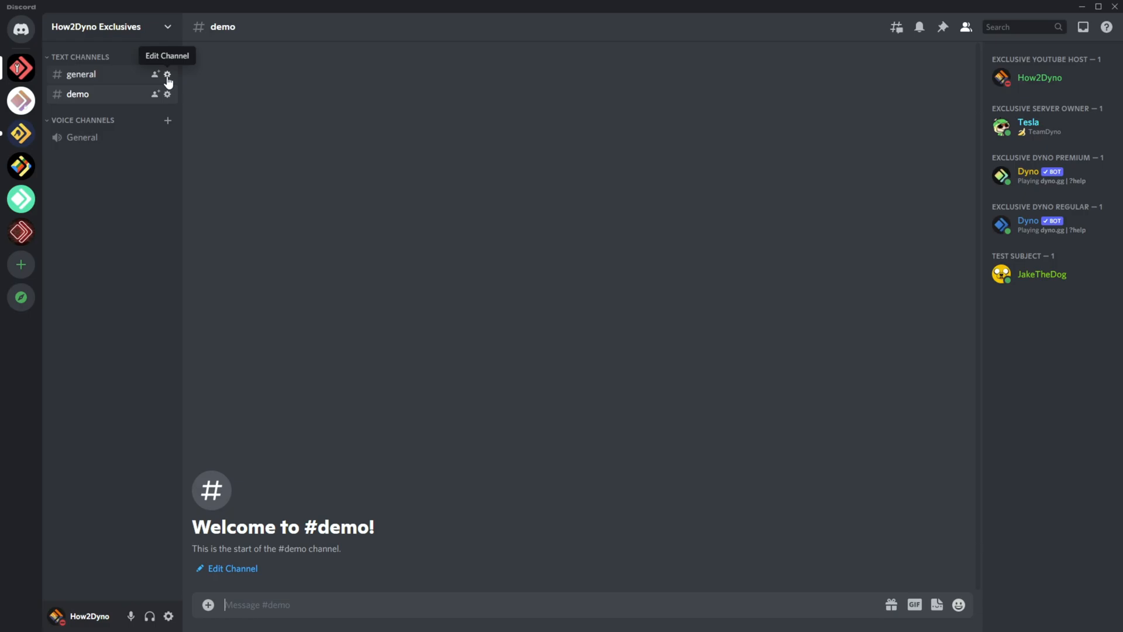
# Sync #general's permissions with the Text Channels category and confirm #demo is synced.
pyautogui.click(168, 74)
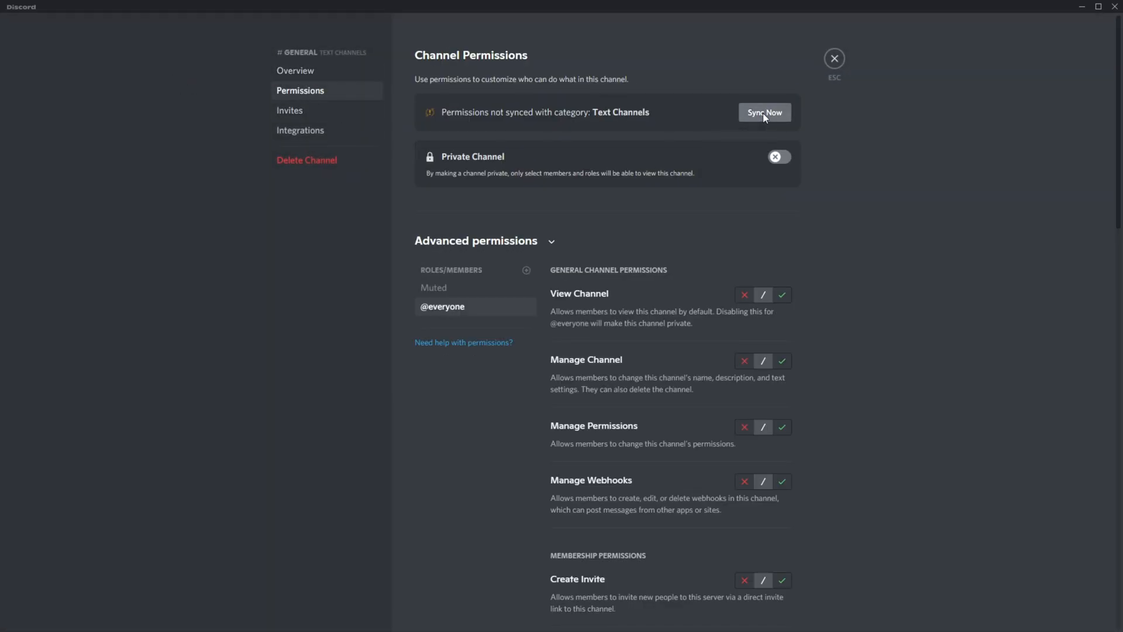
pyautogui.click(763, 113)
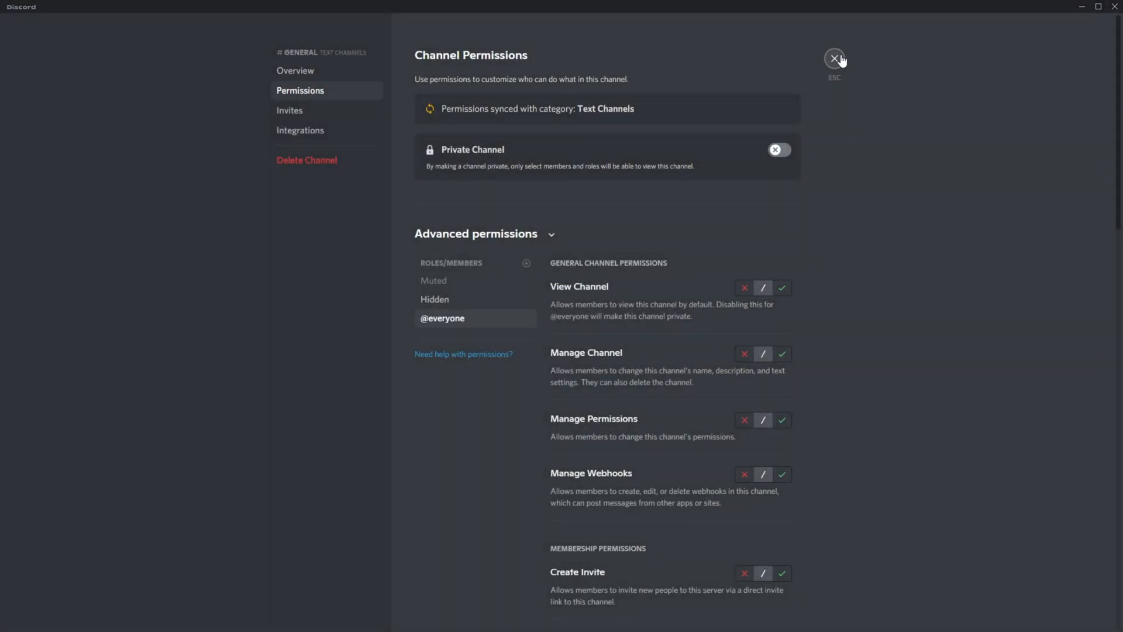
pyautogui.click(834, 58)
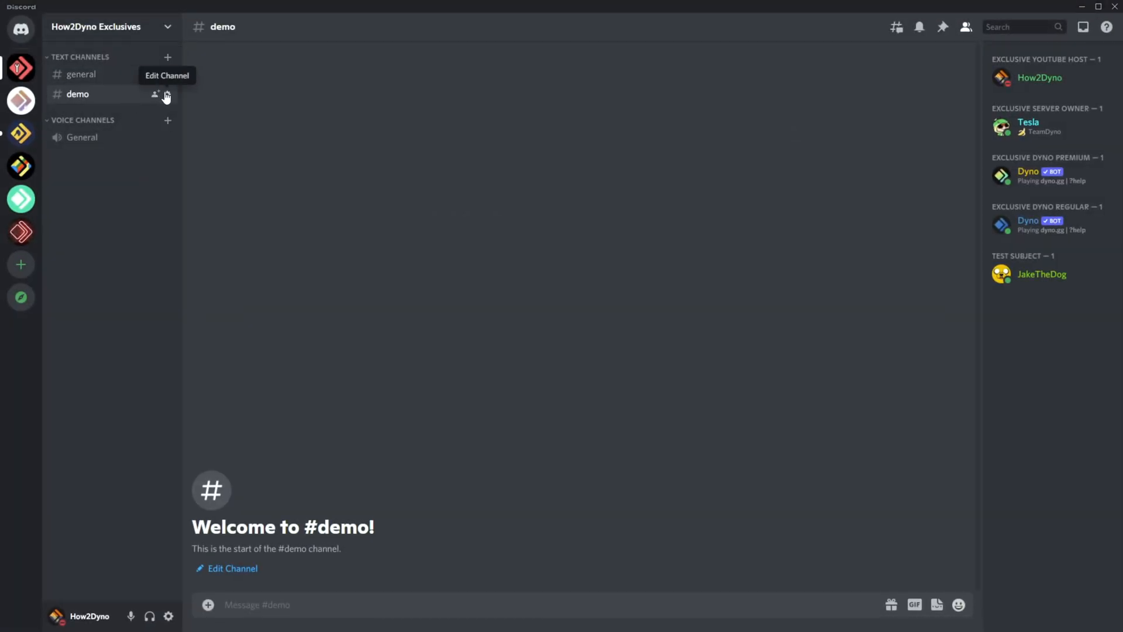
pyautogui.click(166, 94)
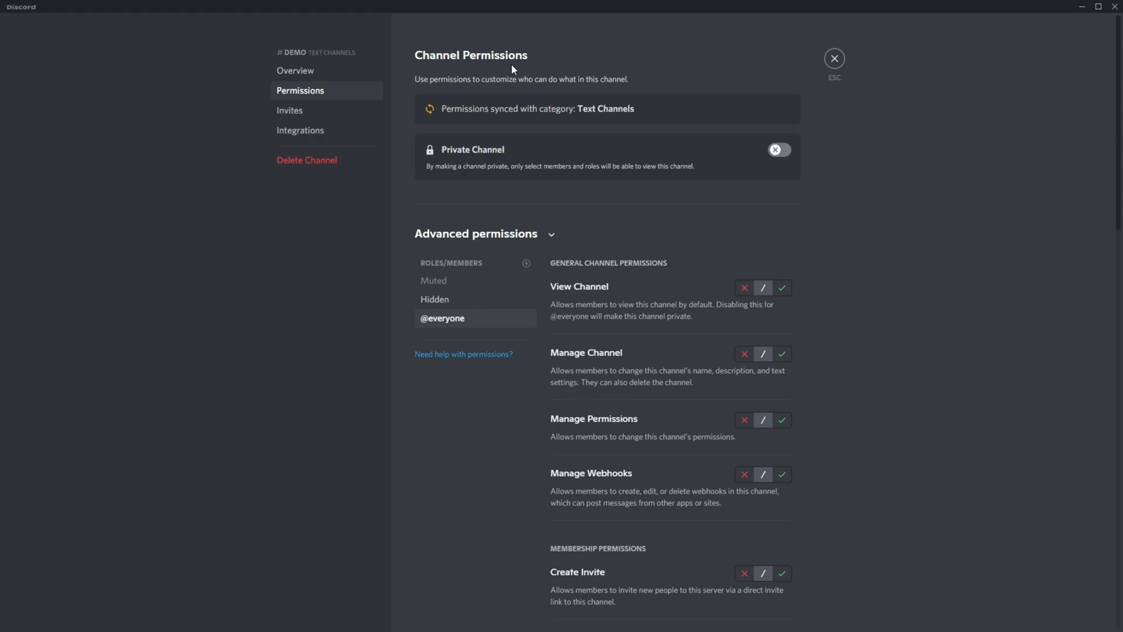
pyautogui.moveTo(834, 59)
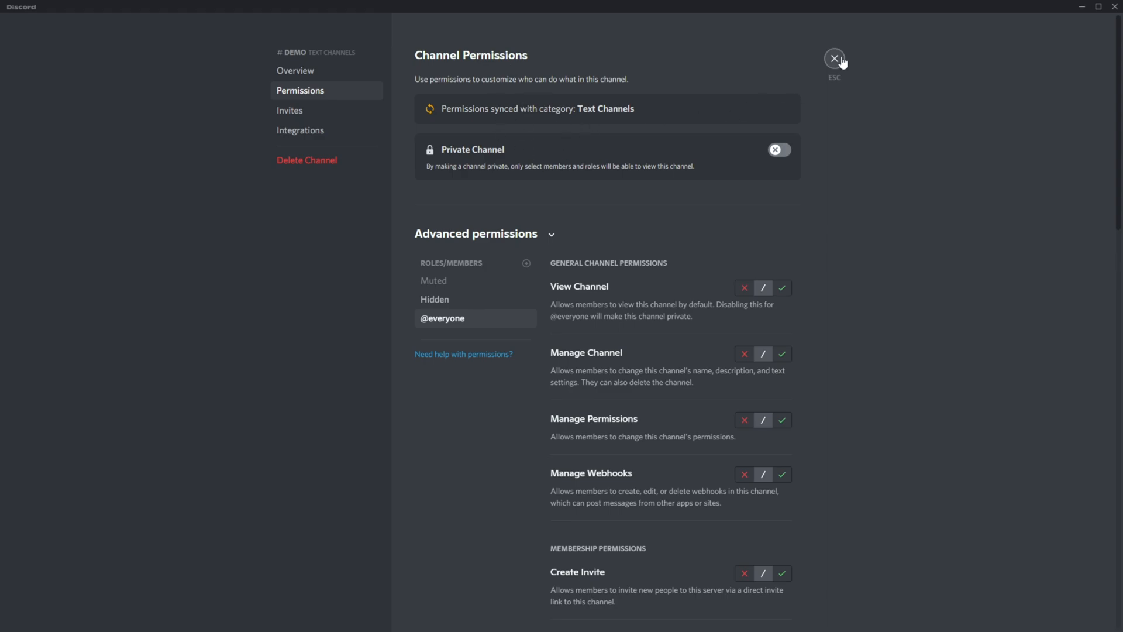
pyautogui.click(834, 59)
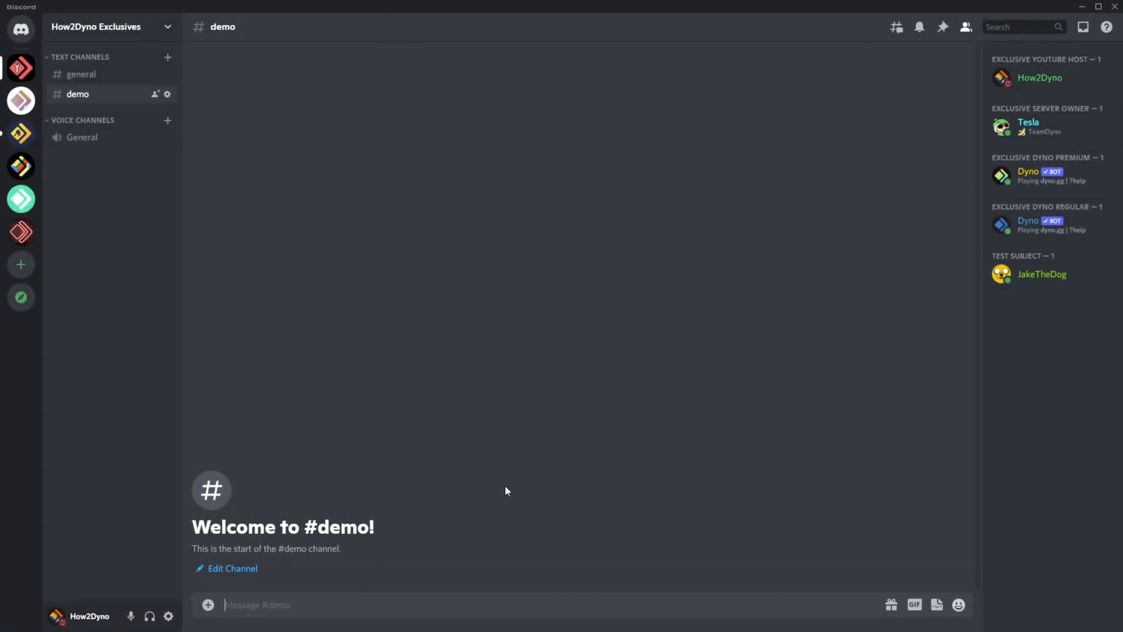
pyautogui.moveTo(502, 470)
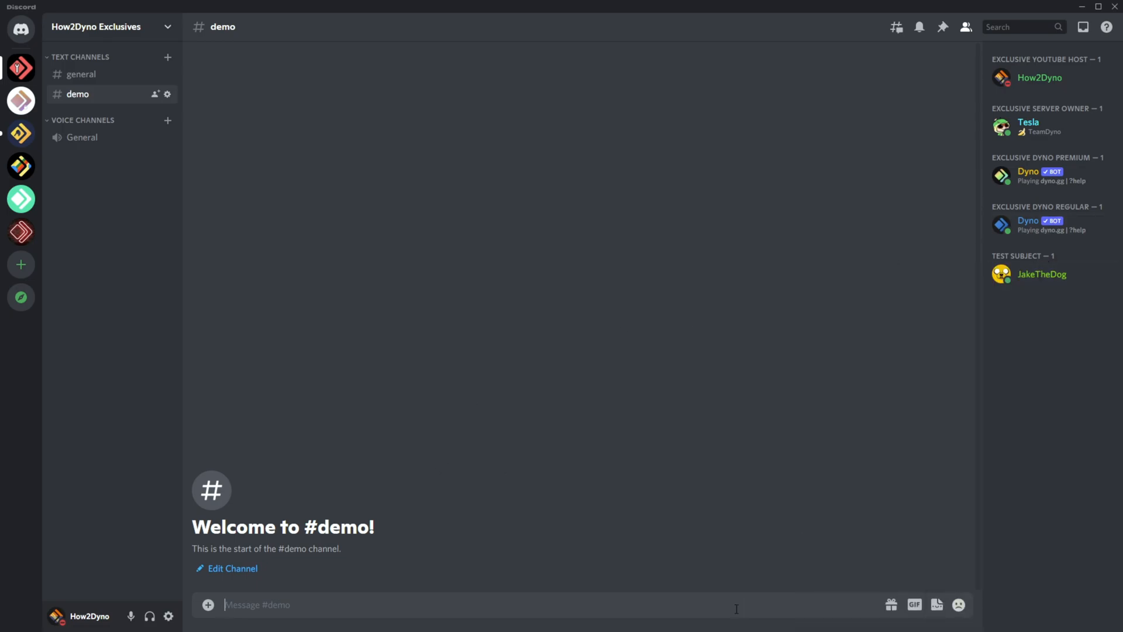
pyautogui.write('?')
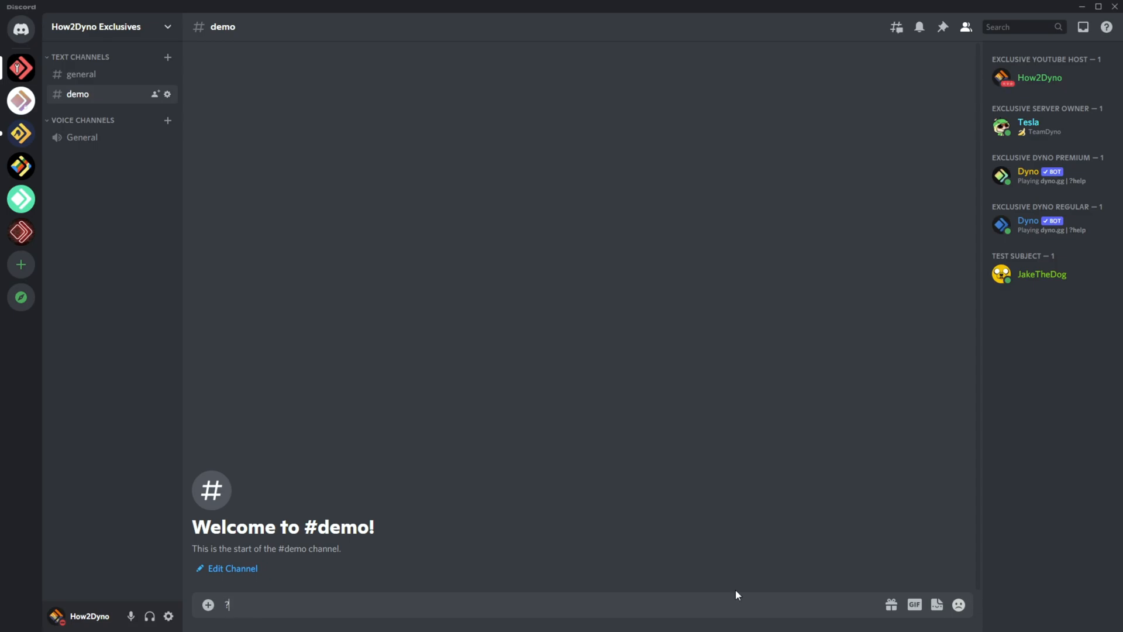
pyautogui.write('hide 793903791069331476')
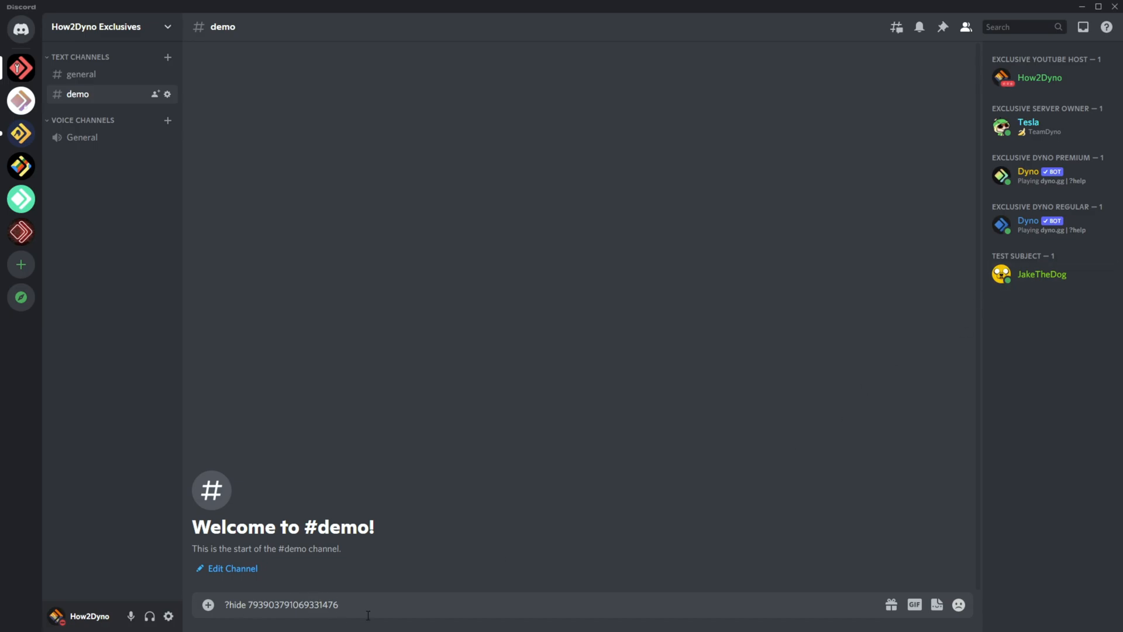
pyautogui.moveTo(411, 596)
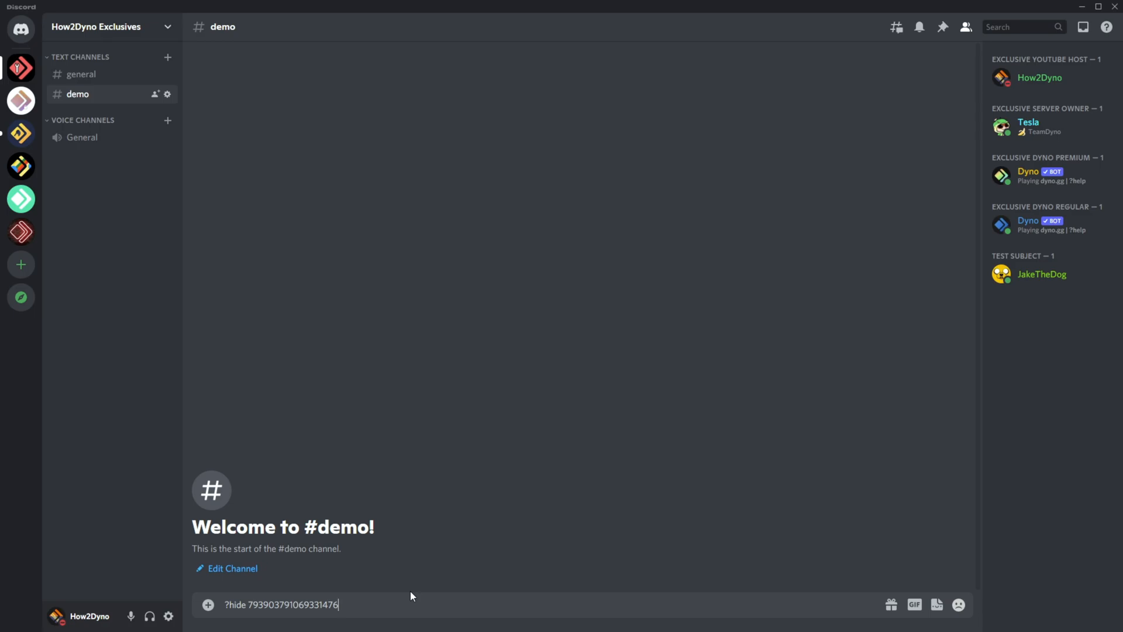
pyautogui.press('enter')
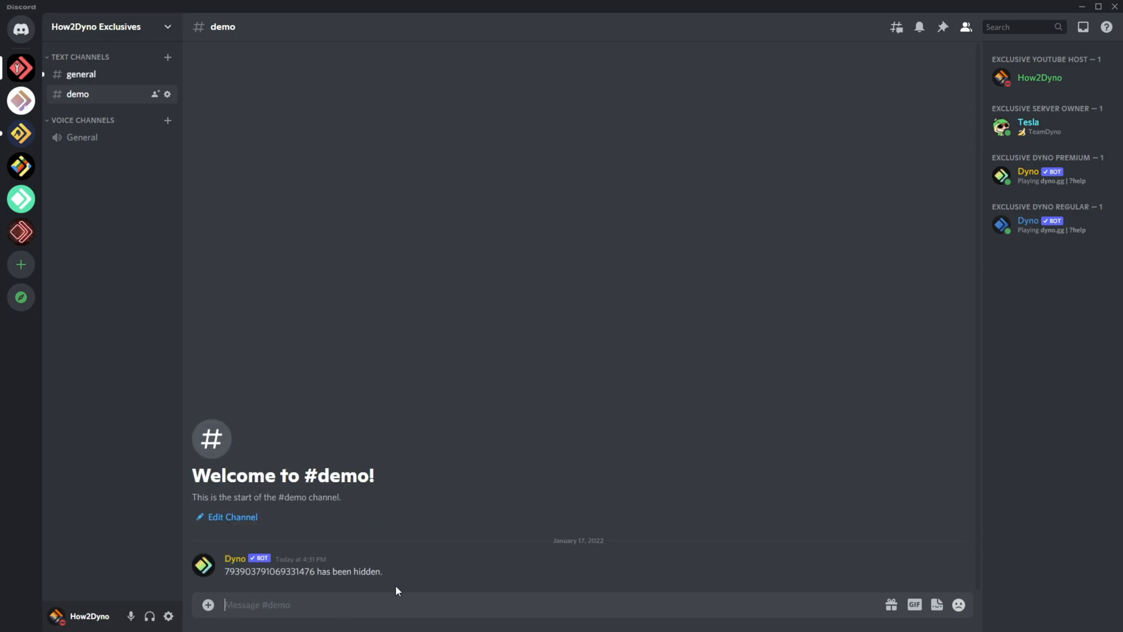
pyautogui.moveTo(300, 571)
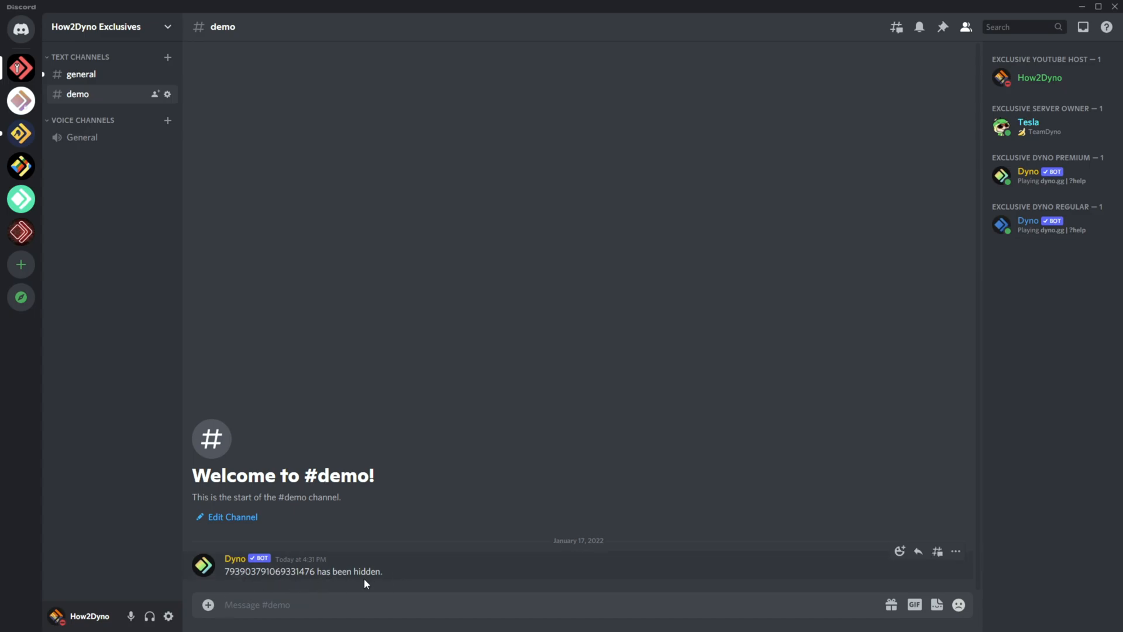
pyautogui.moveTo(1022, 247)
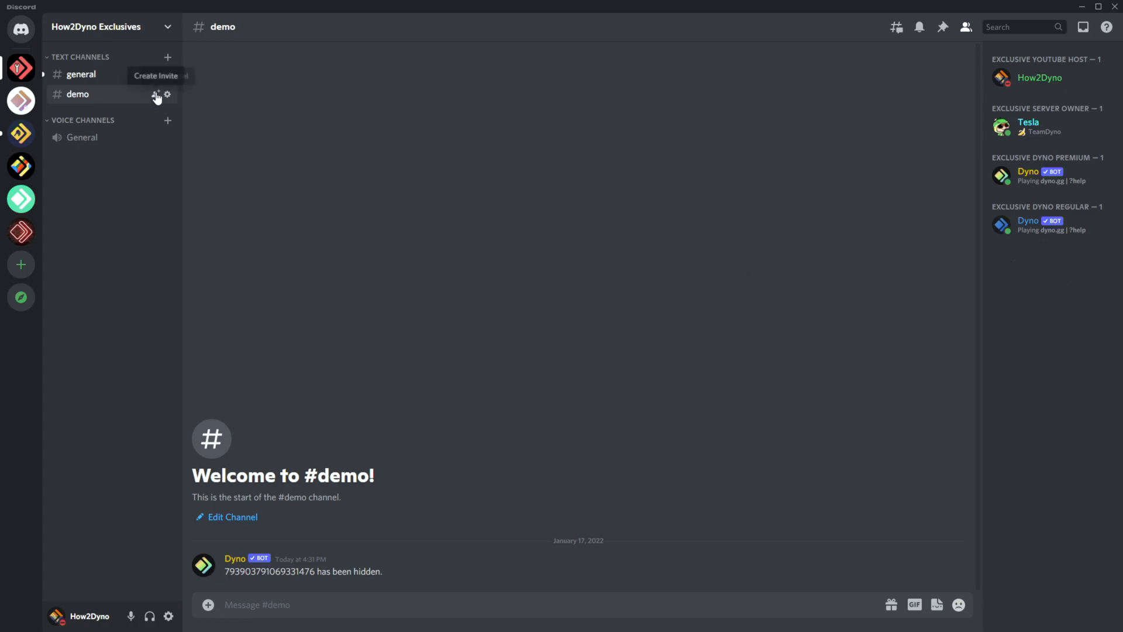
pyautogui.click(82, 74)
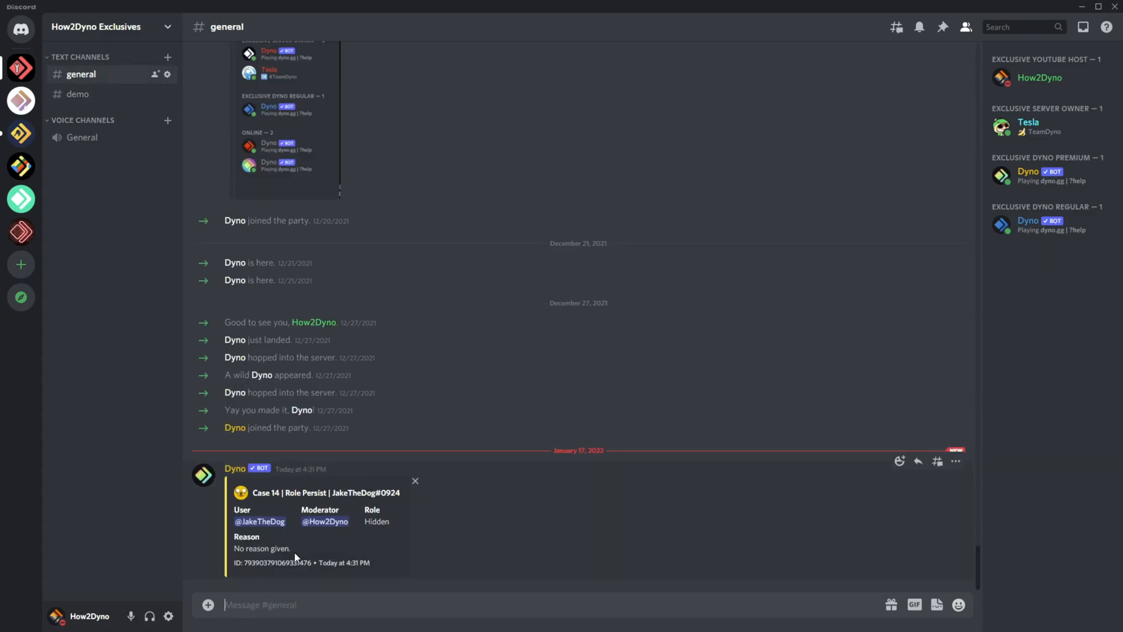
pyautogui.moveTo(276, 544)
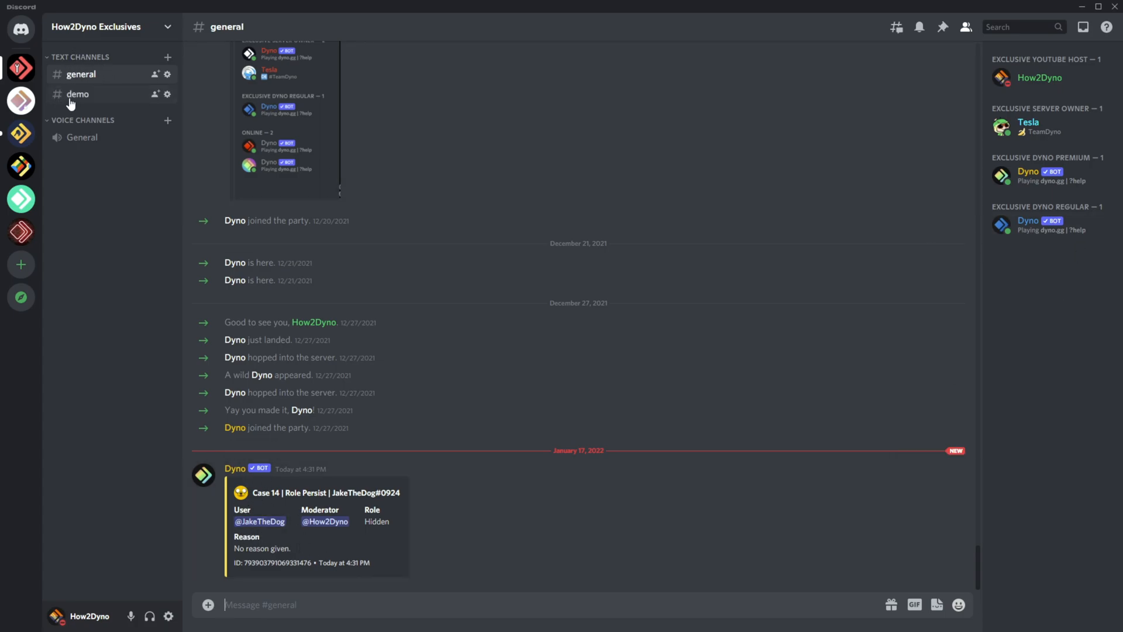
pyautogui.click(77, 94)
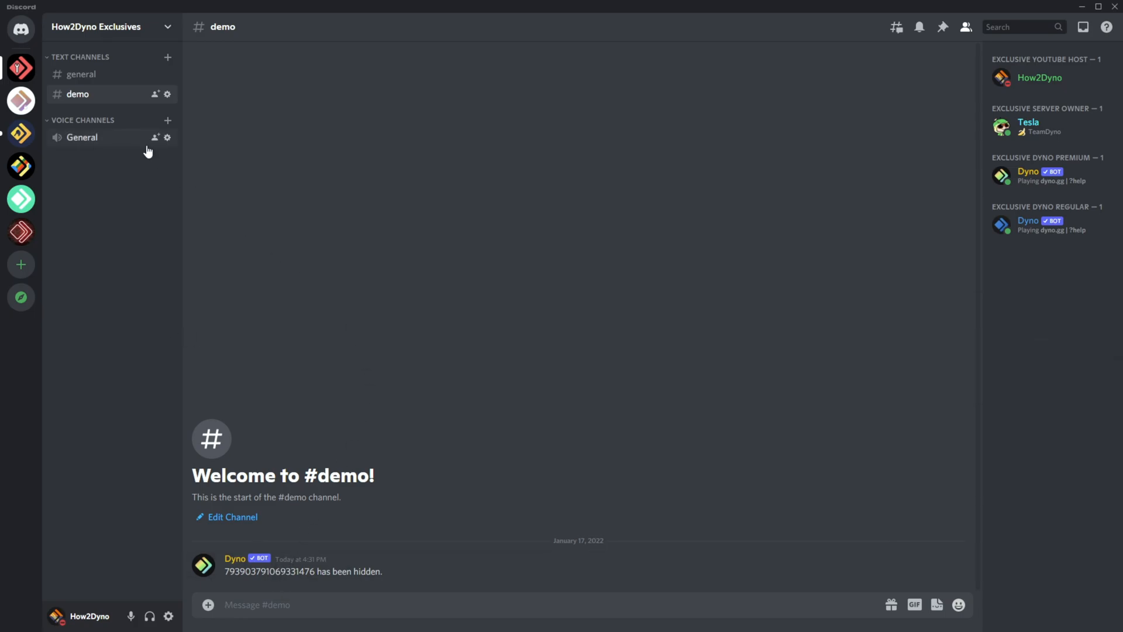
# Add the Hidden role to the Voice Channels category's permission overrides and close settings.
pyautogui.rightClick(83, 119)
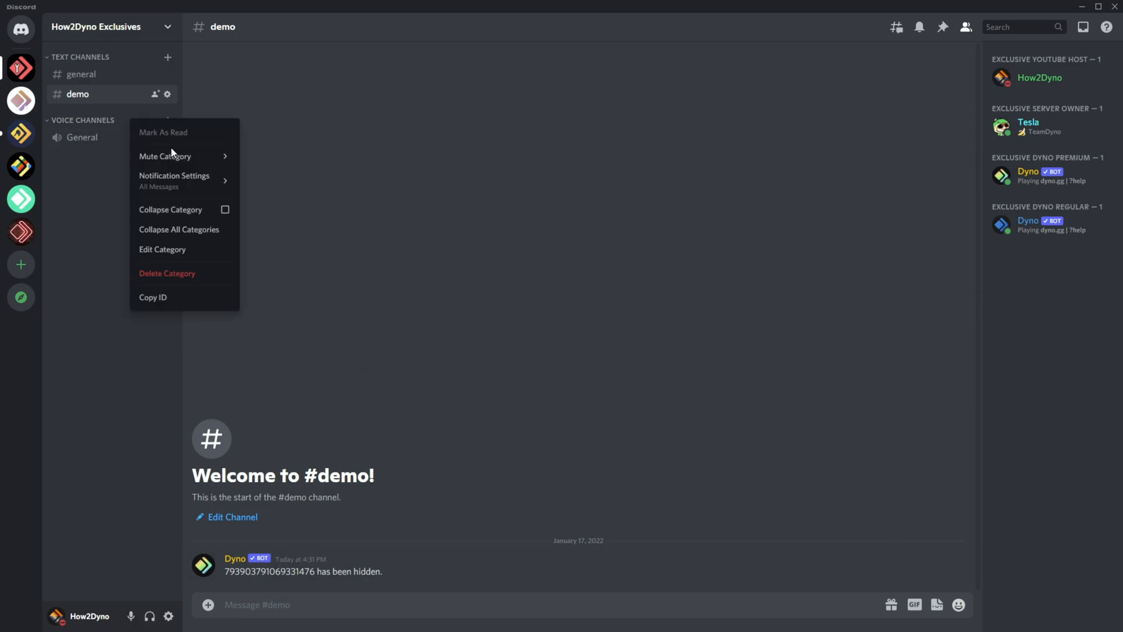
pyautogui.click(161, 250)
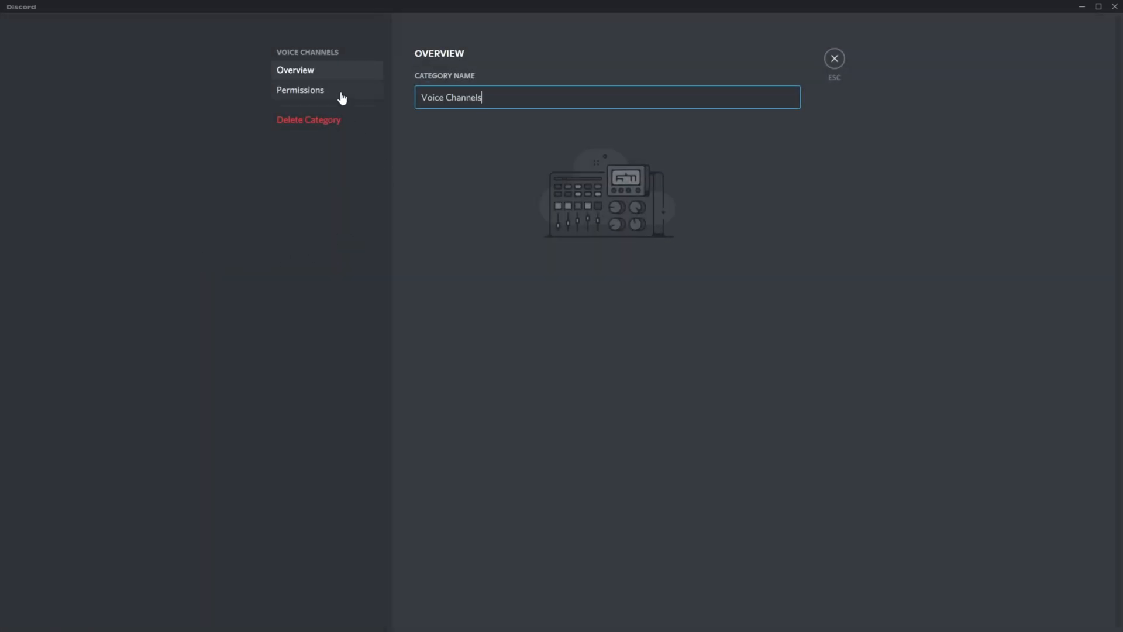
pyautogui.click(301, 90)
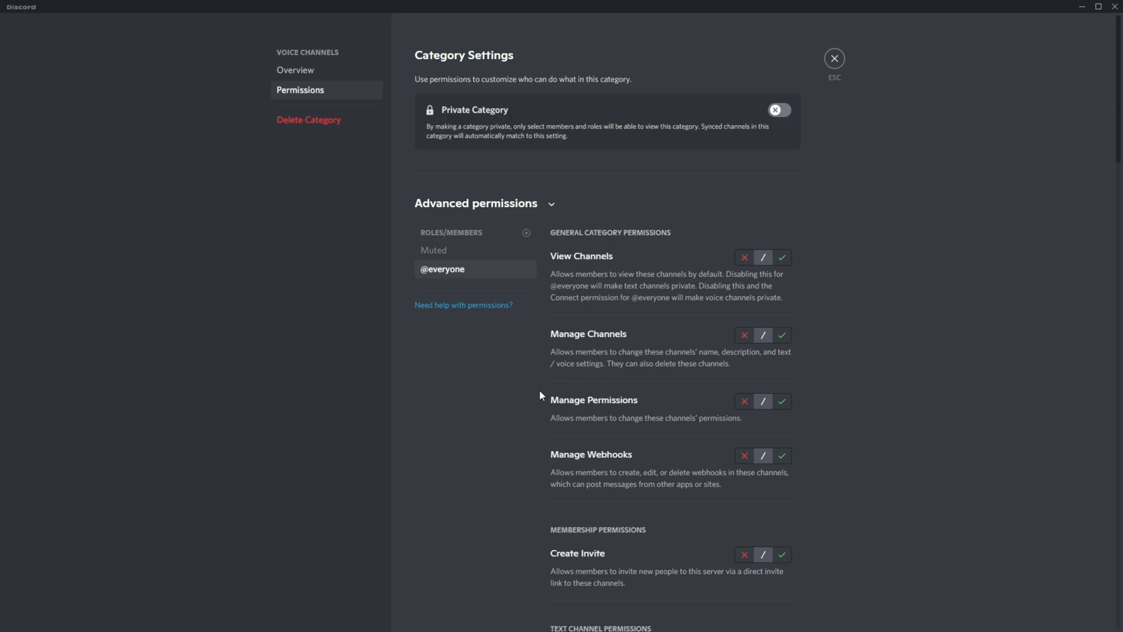
pyautogui.moveTo(541, 359)
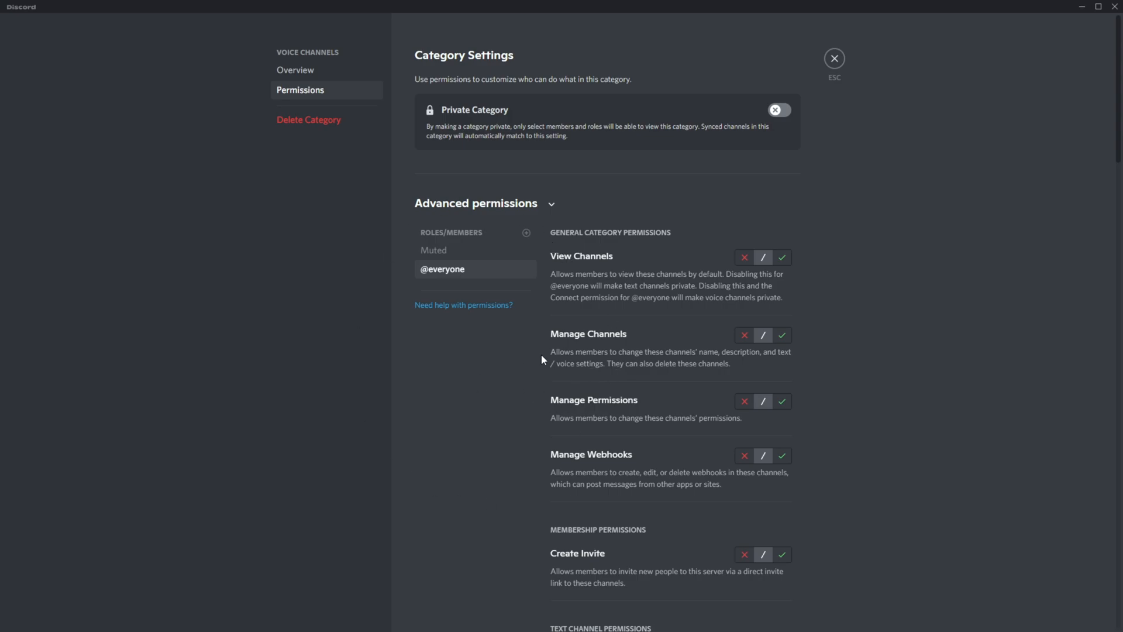
pyautogui.click(527, 232)
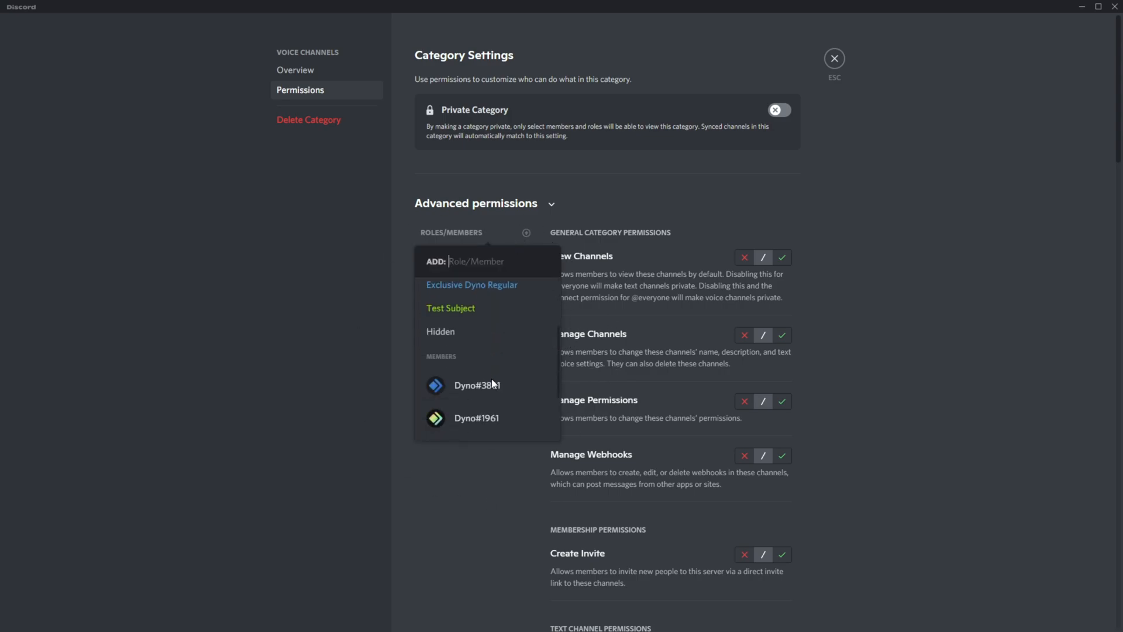
pyautogui.click(441, 331)
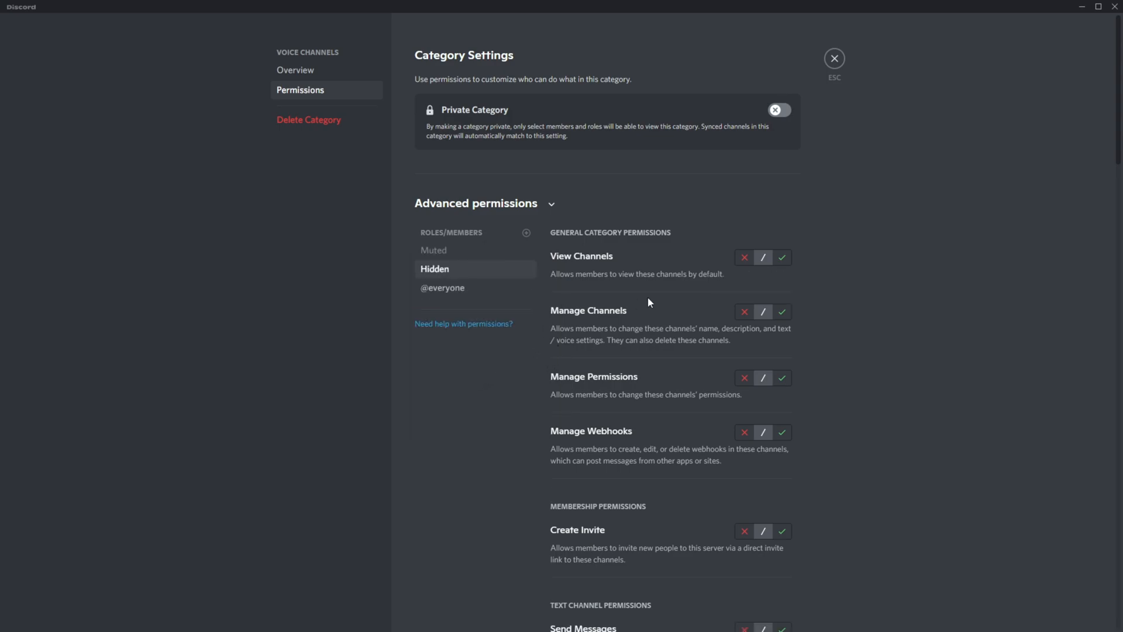
pyautogui.click(744, 257)
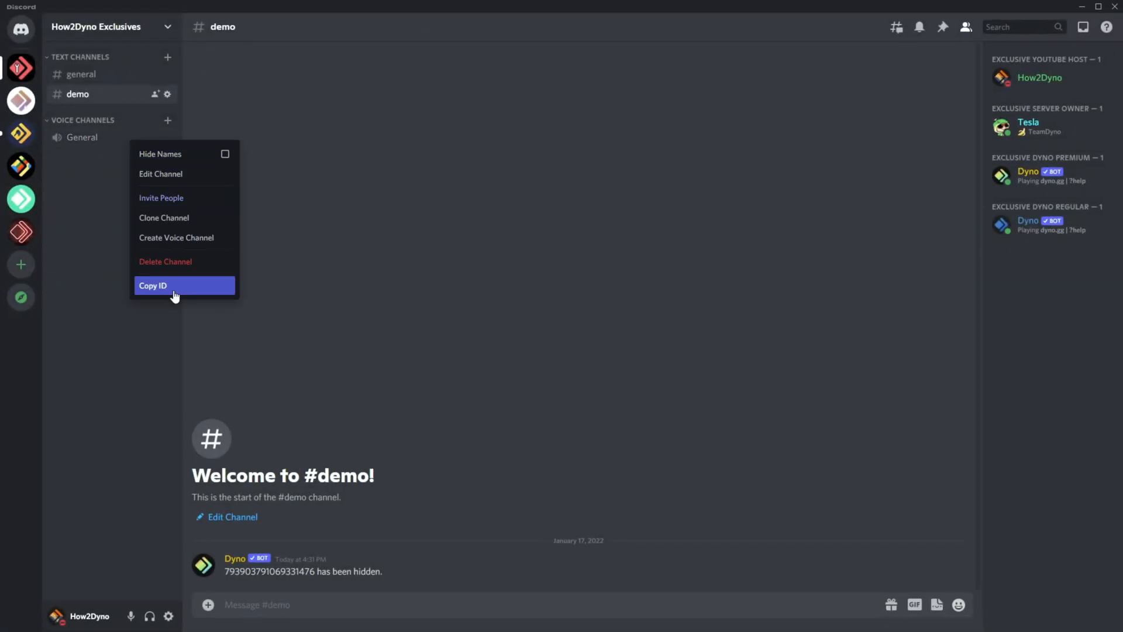
pyautogui.click(161, 173)
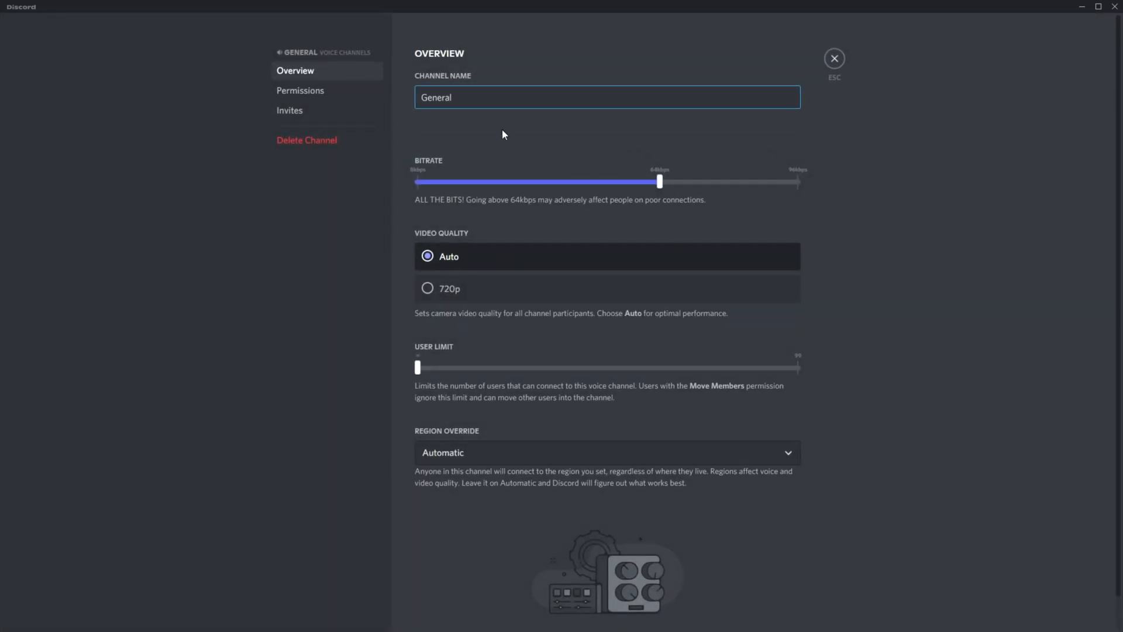
pyautogui.click(301, 90)
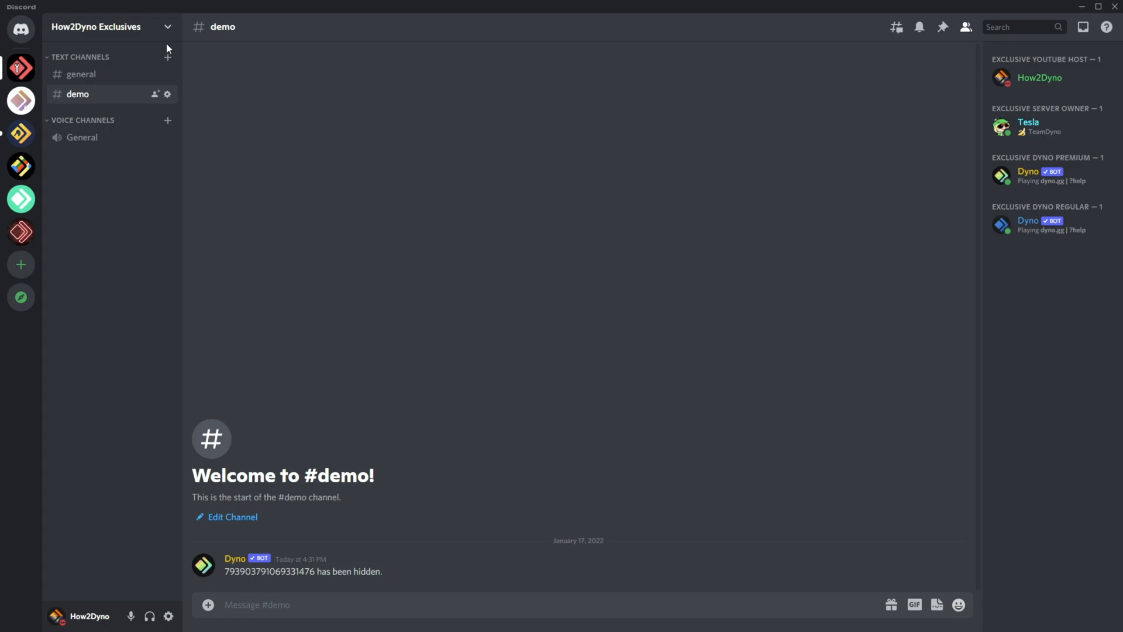
pyautogui.moveTo(512, 203)
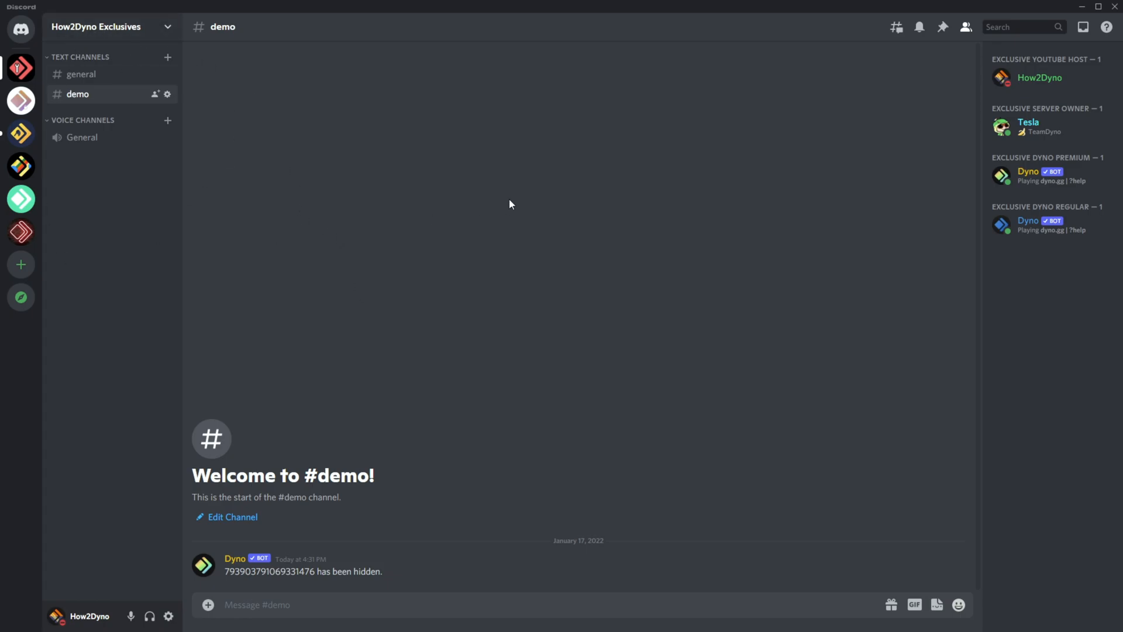
pyautogui.moveTo(125, 172)
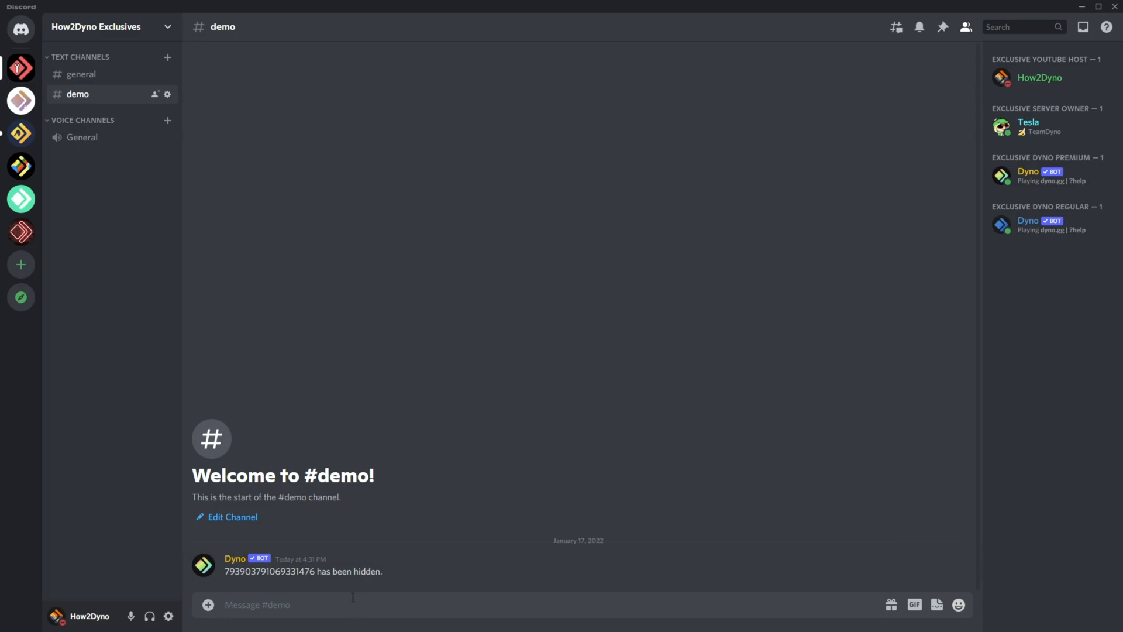
# Send '?hide' with the user's ID again and check their profile shows no roles.
pyautogui.write('?hide 793903791069331476')
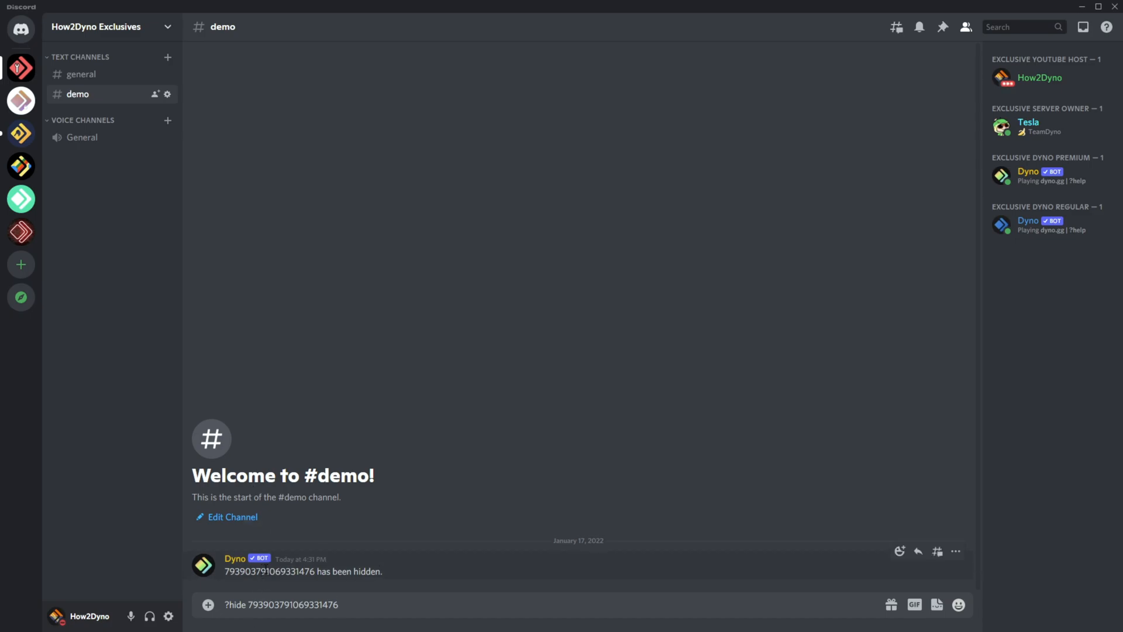
pyautogui.moveTo(1033, 173)
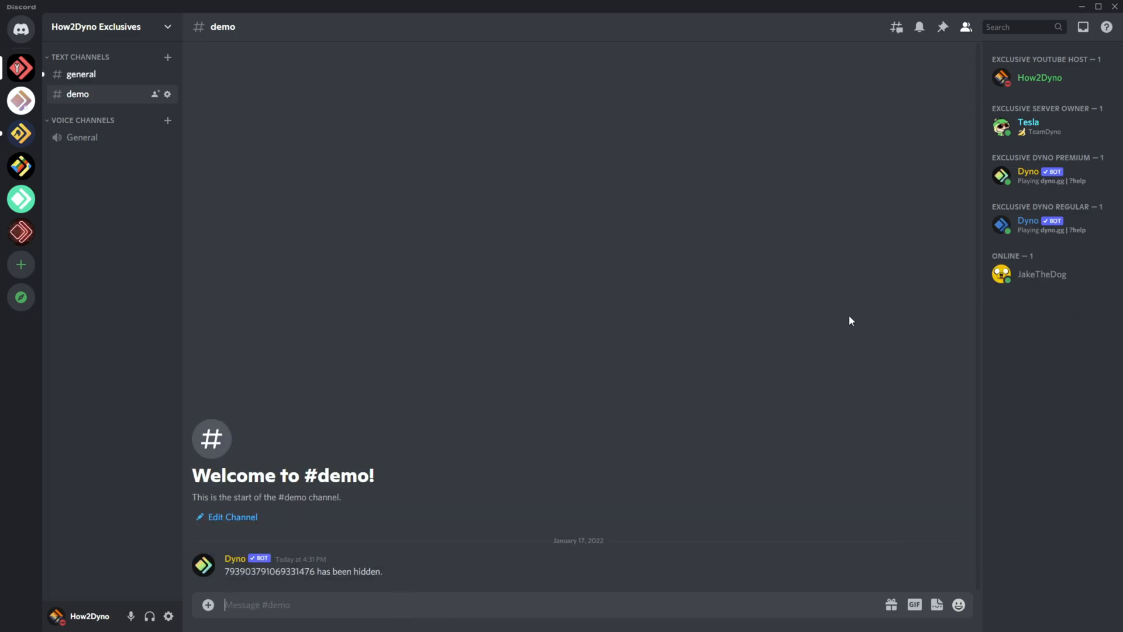
pyautogui.click(1041, 274)
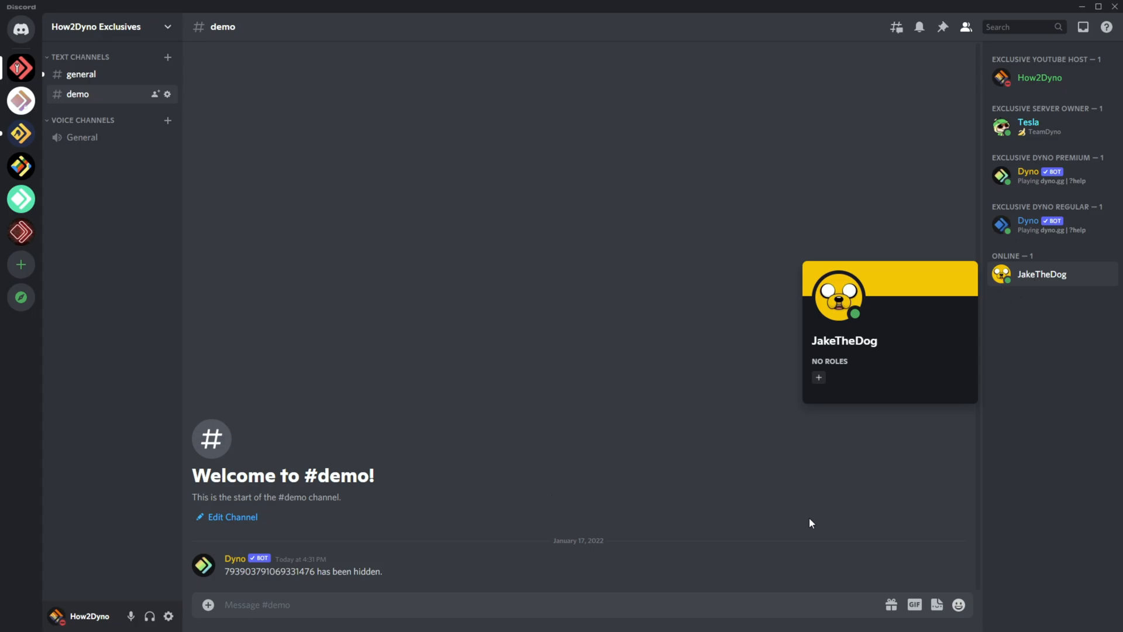
pyautogui.moveTo(563, 375)
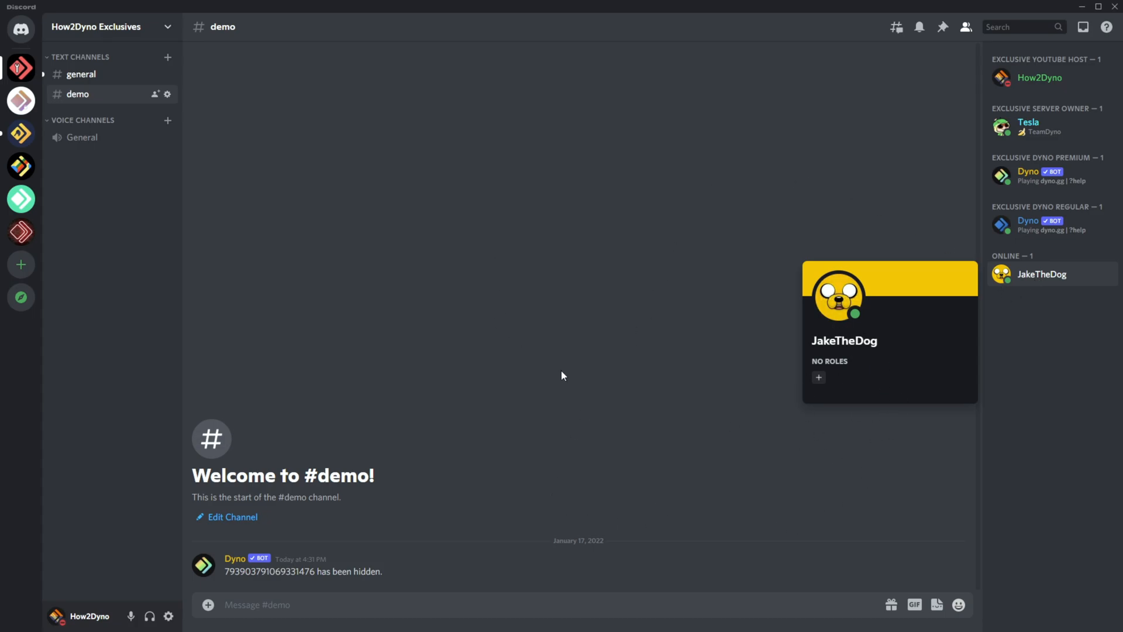
pyautogui.moveTo(1054, 278)
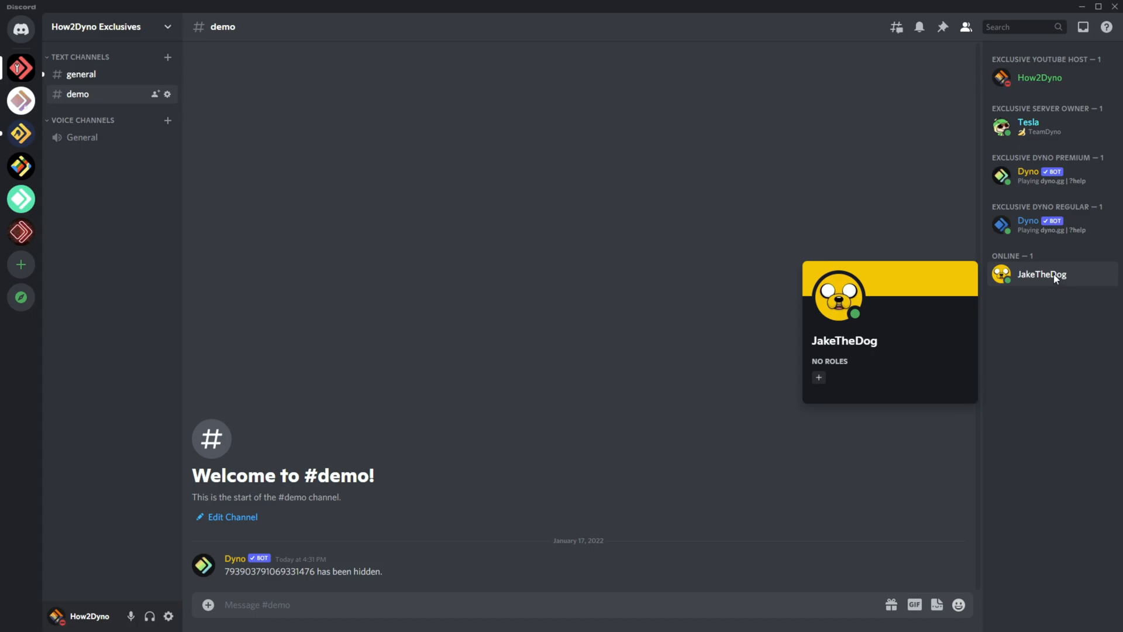